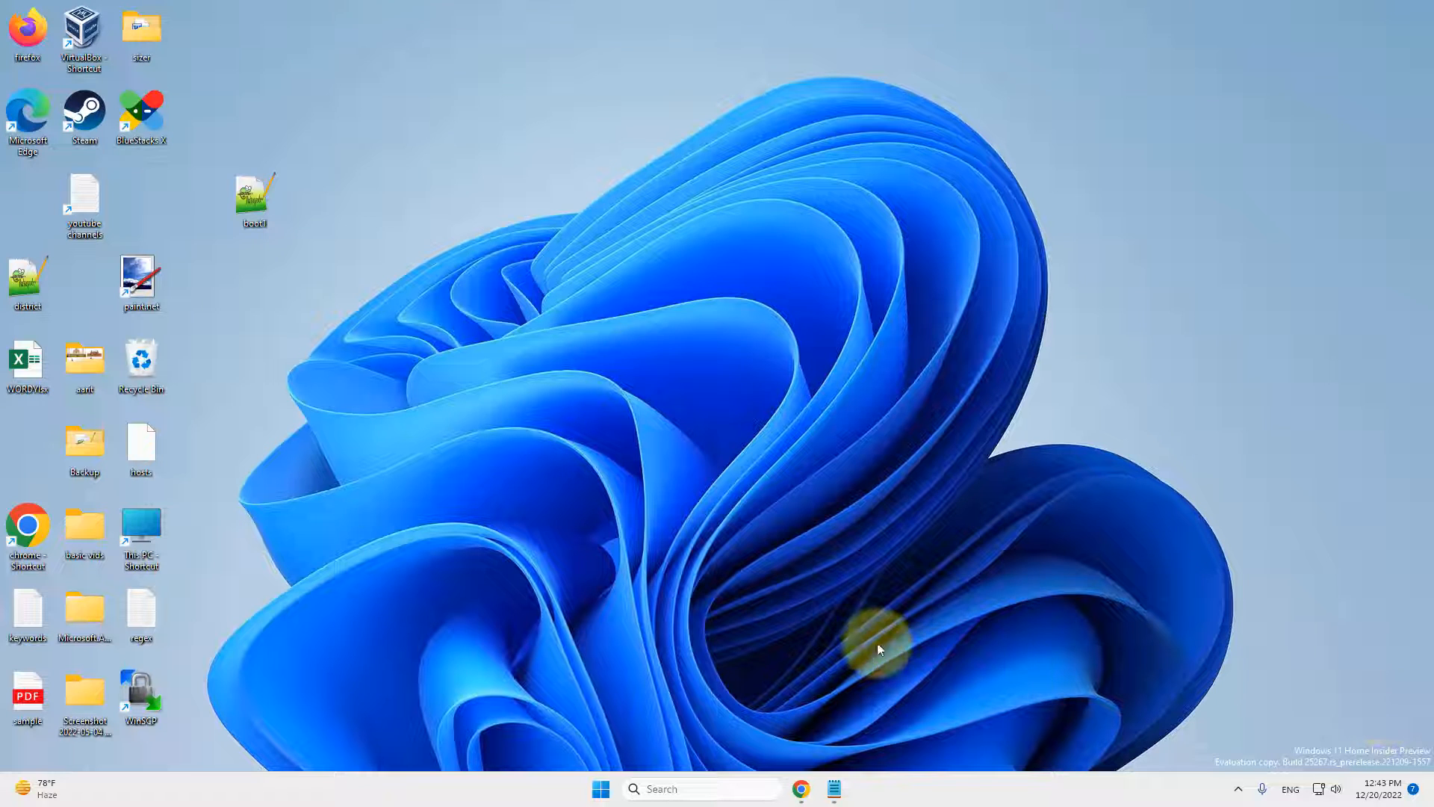
mouse_move(764, 619)
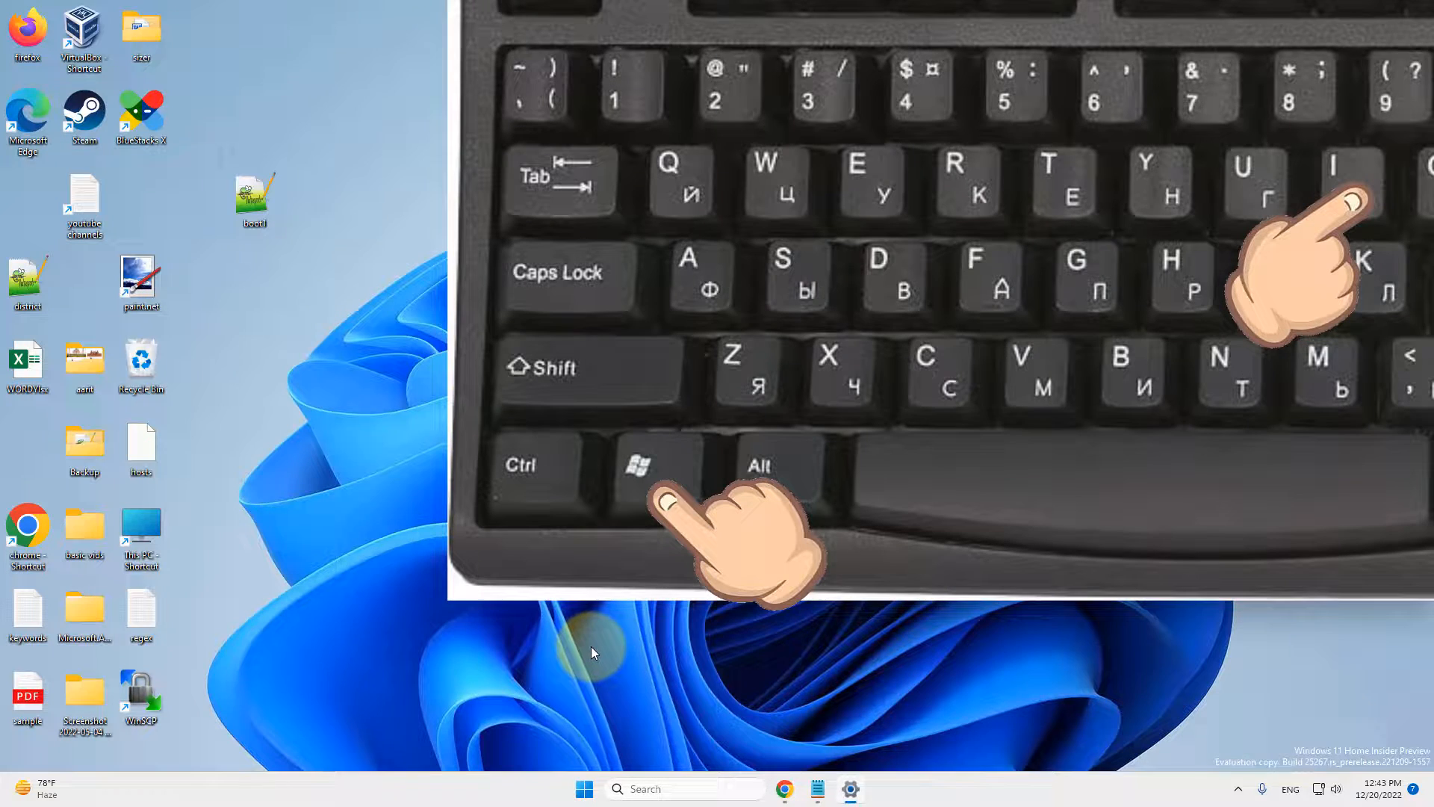
Step: Turn off 'Allow downloads from other PCs' in Windows Update's Delivery Optimization settings
key("Win+i")
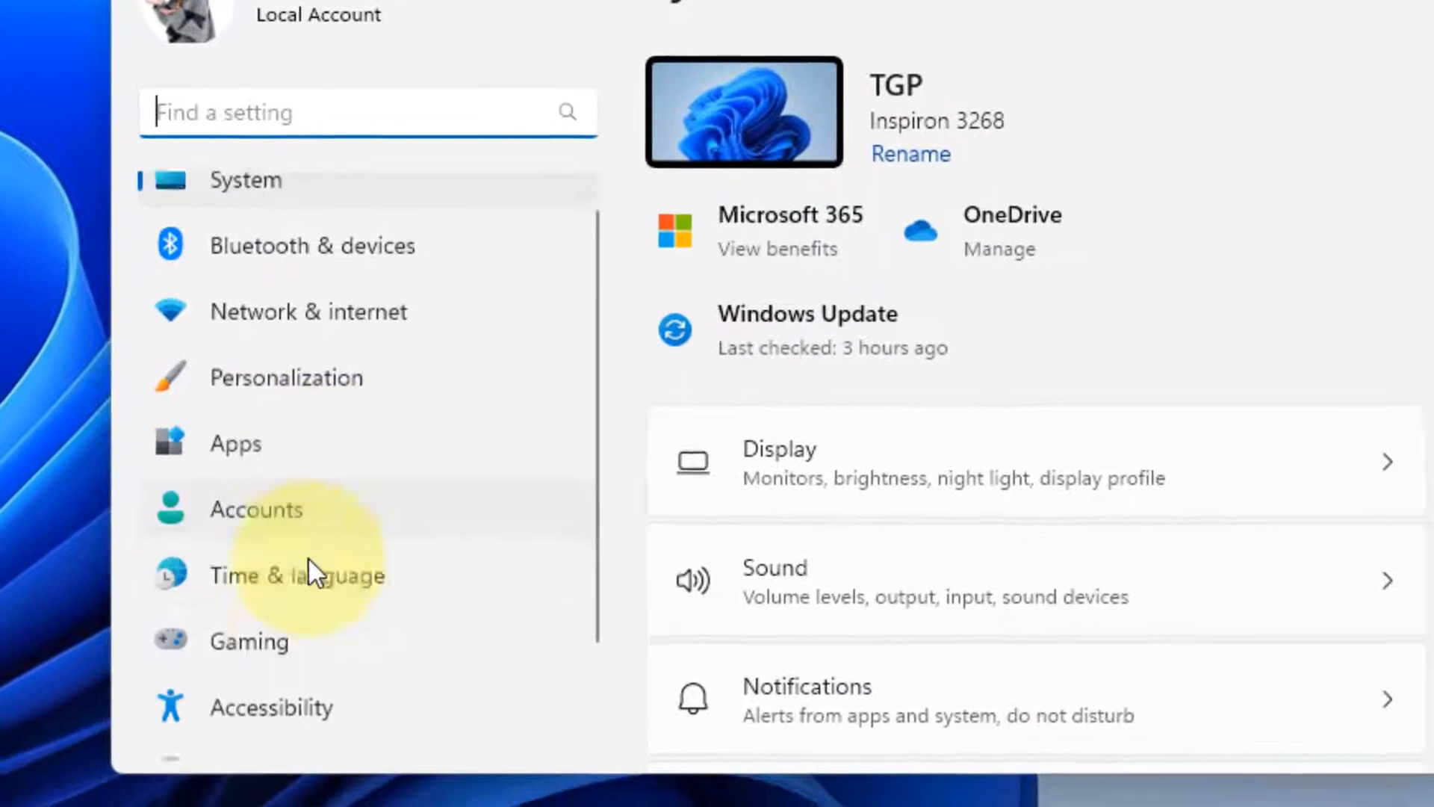
scroll("down", 3)
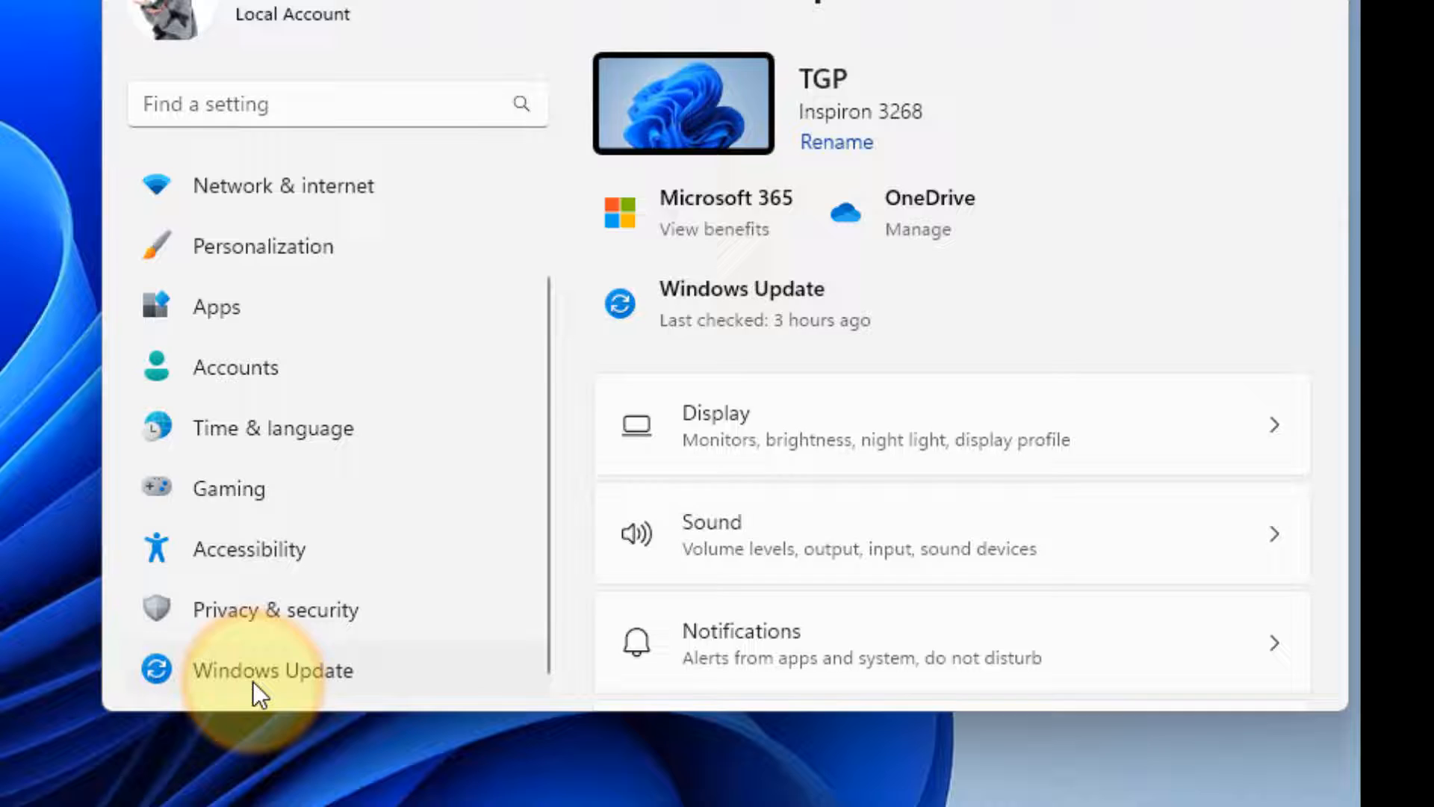
left_click(273, 669)
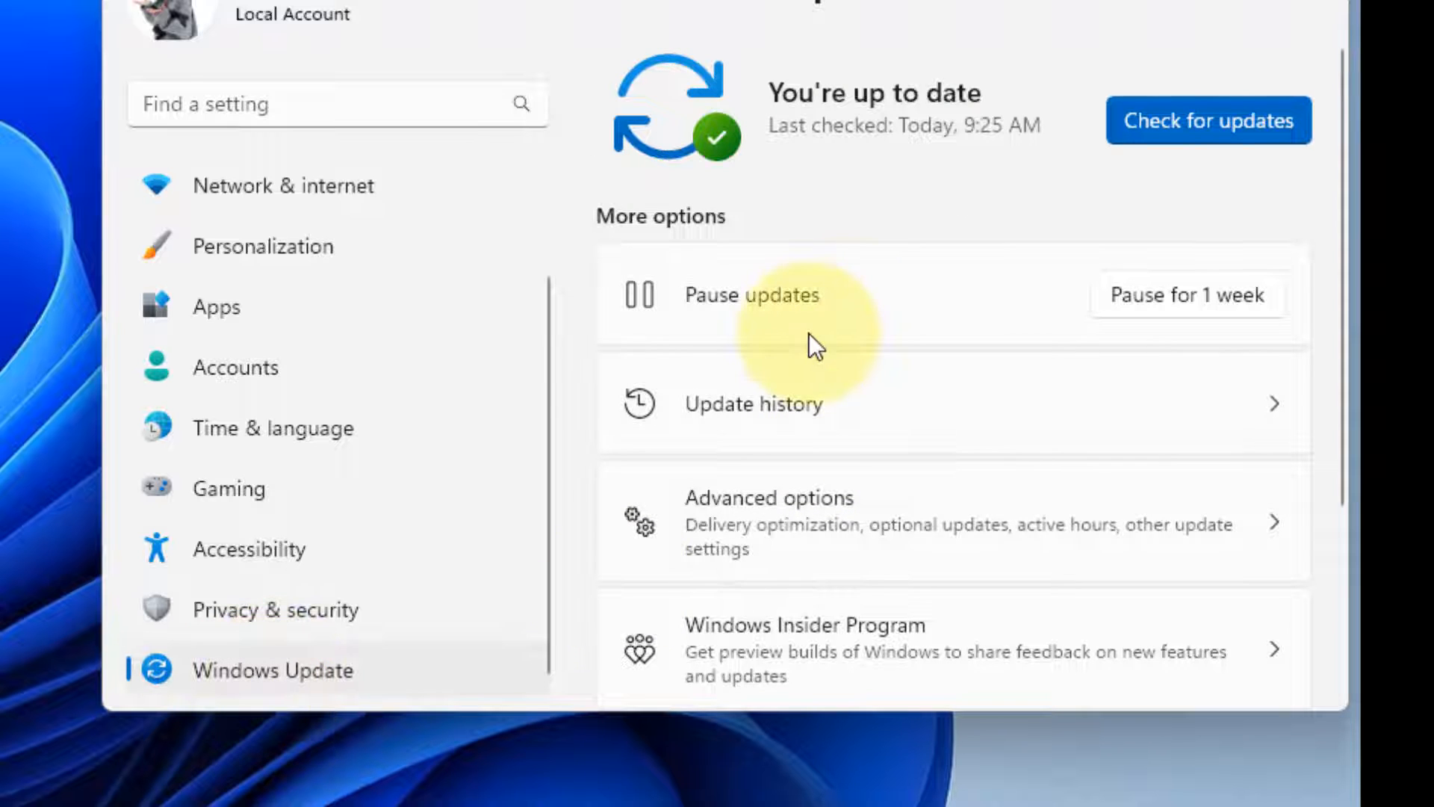
scroll("down", 3)
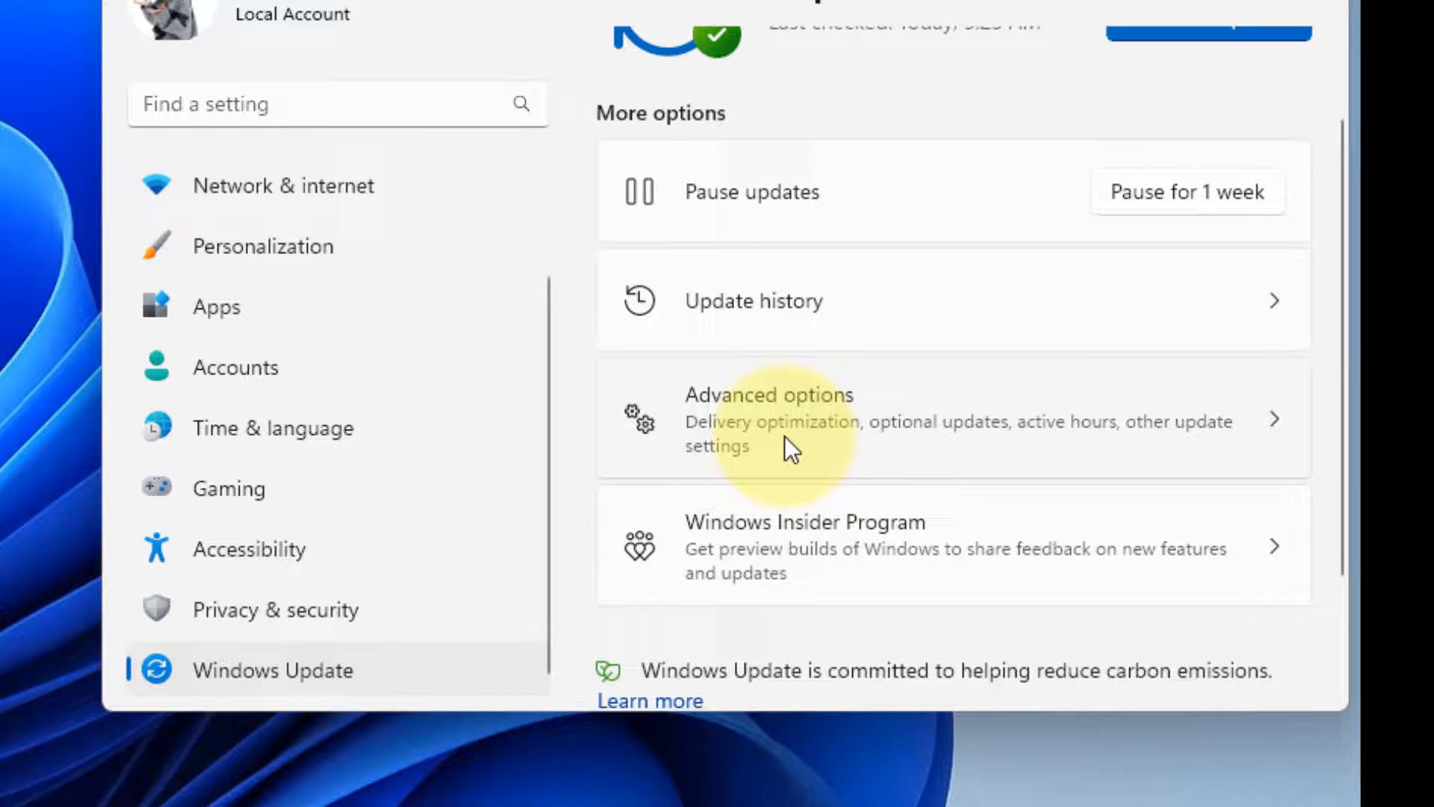
left_click(769, 418)
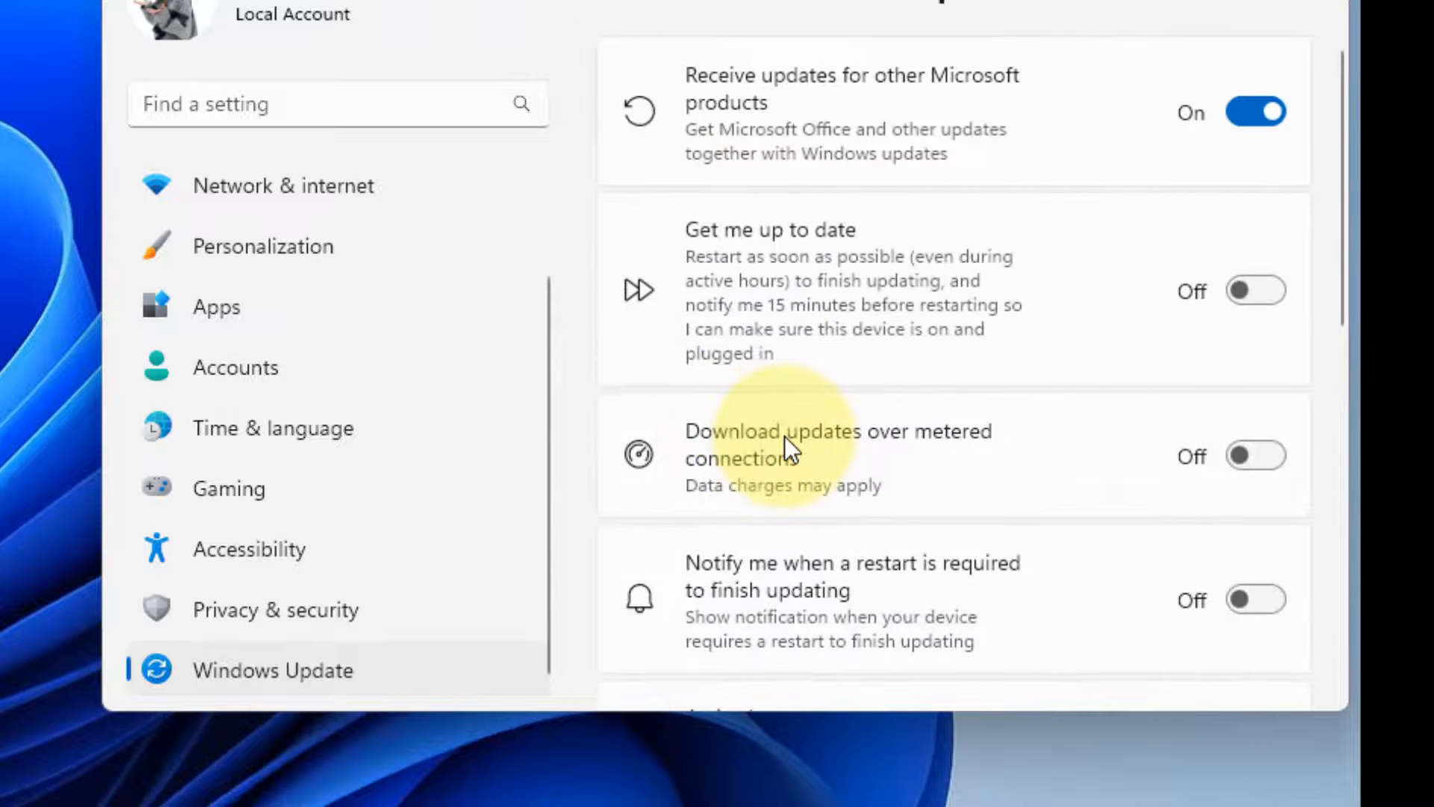
scroll("down", 3)
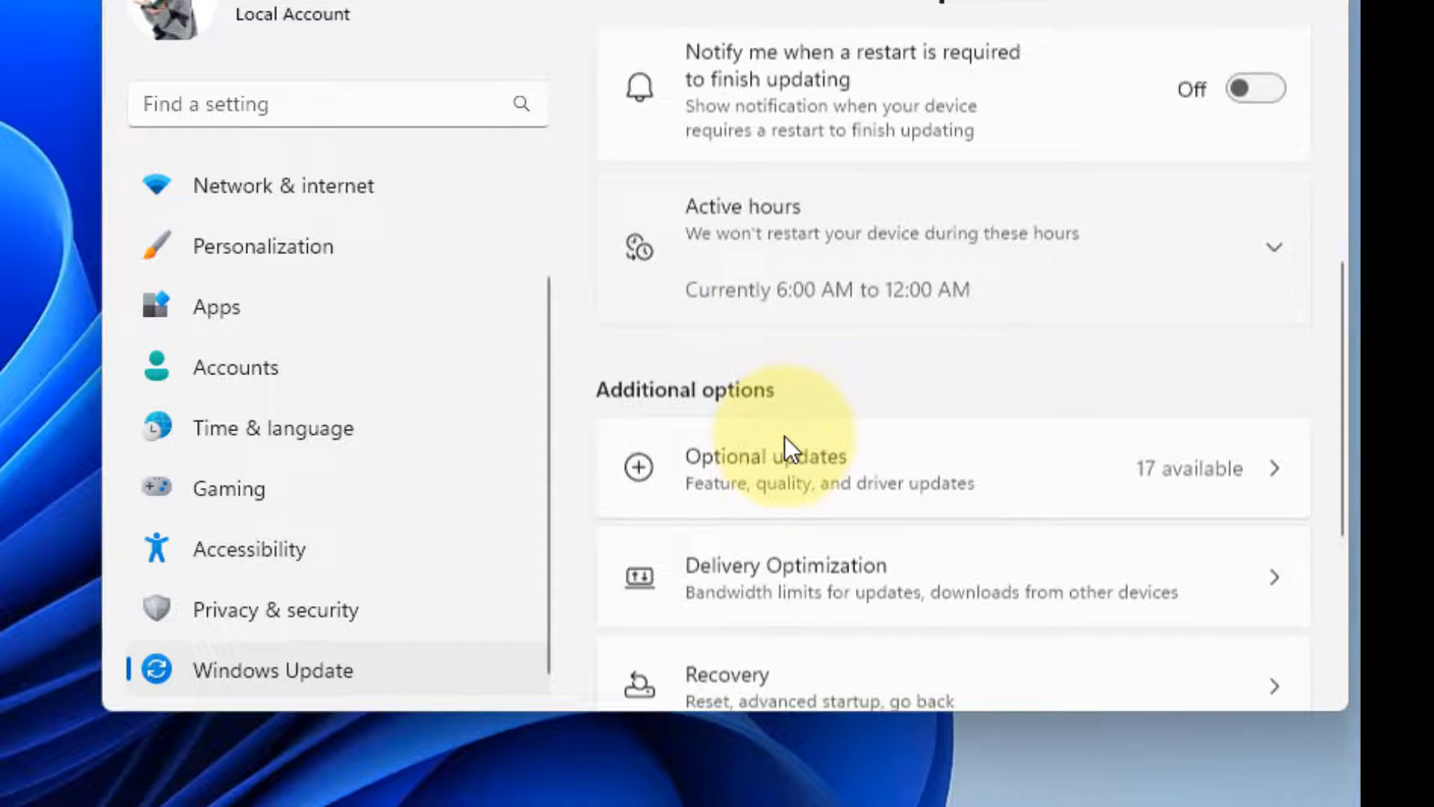
scroll("down", 3)
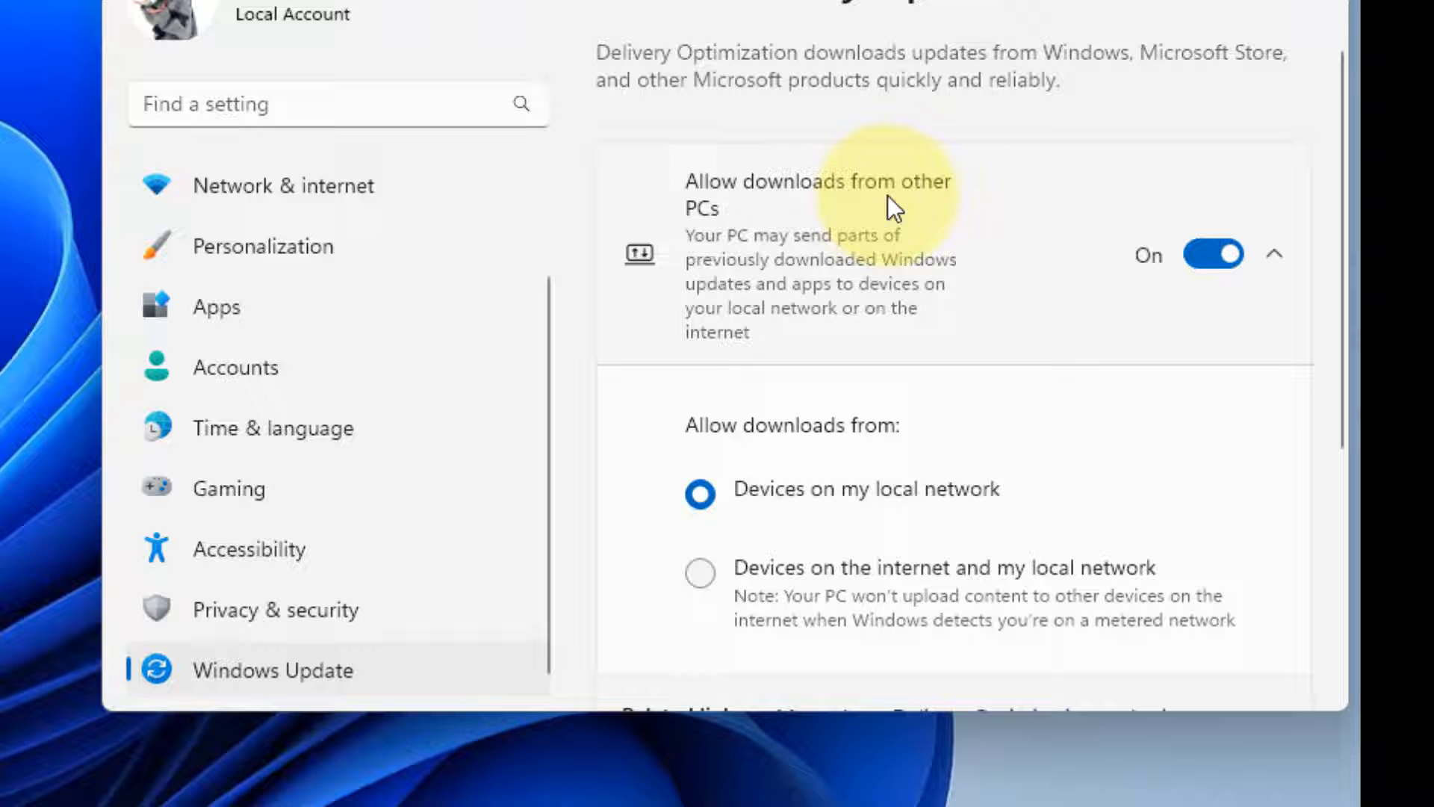
left_click(1211, 254)
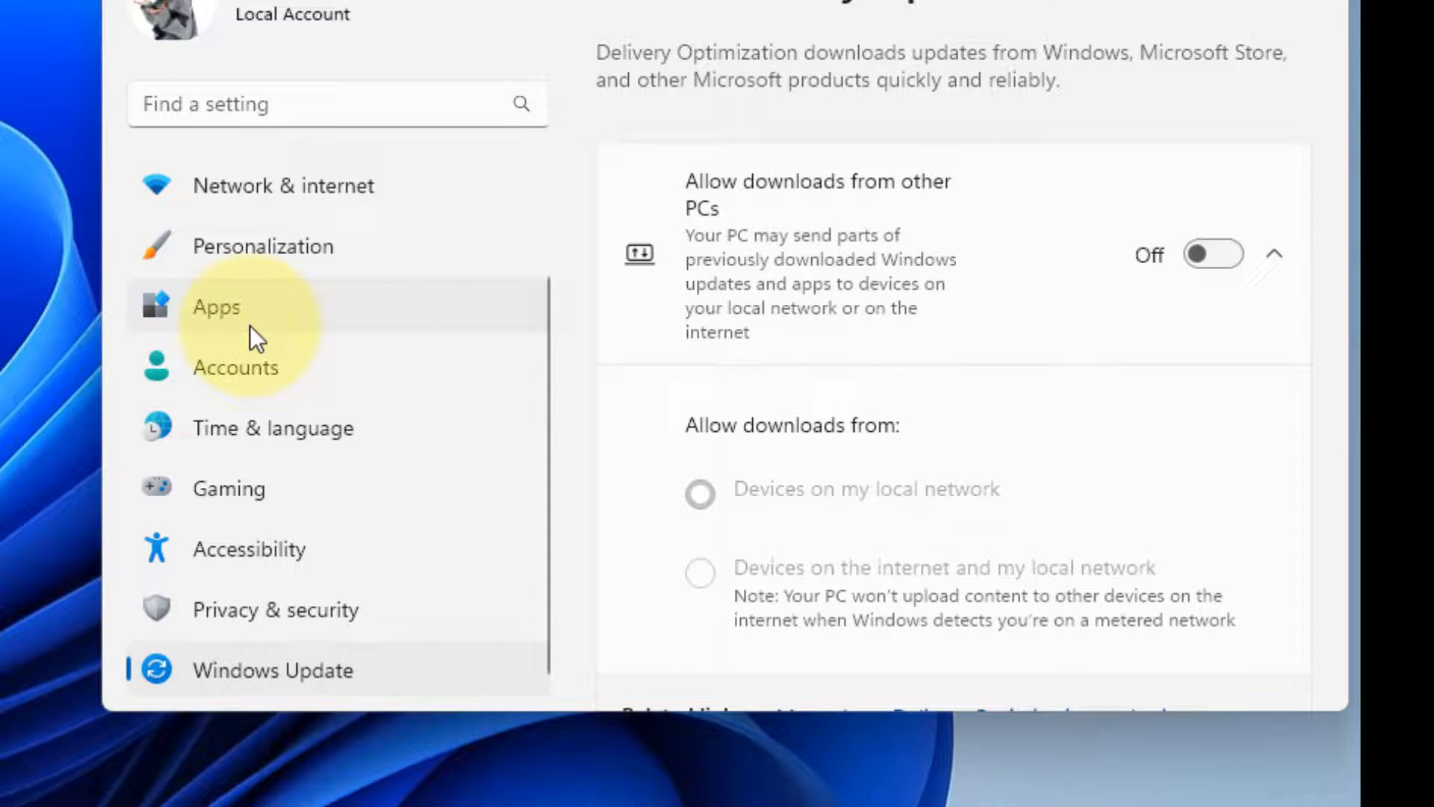
Step: Filter Installed apps by 'xbox' and show the main Xbox app's three-dot options menu
left_click(216, 306)
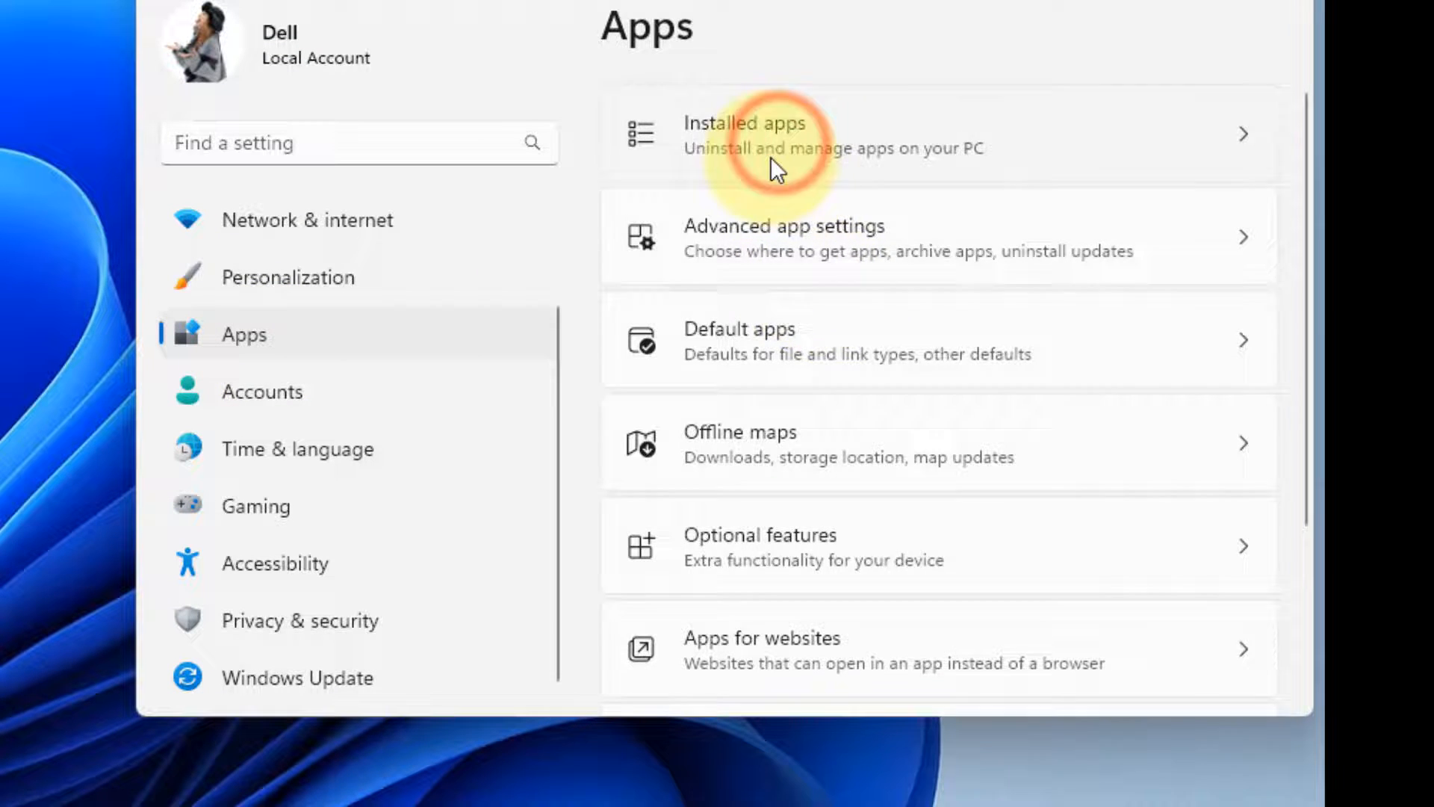
left_click(744, 134)
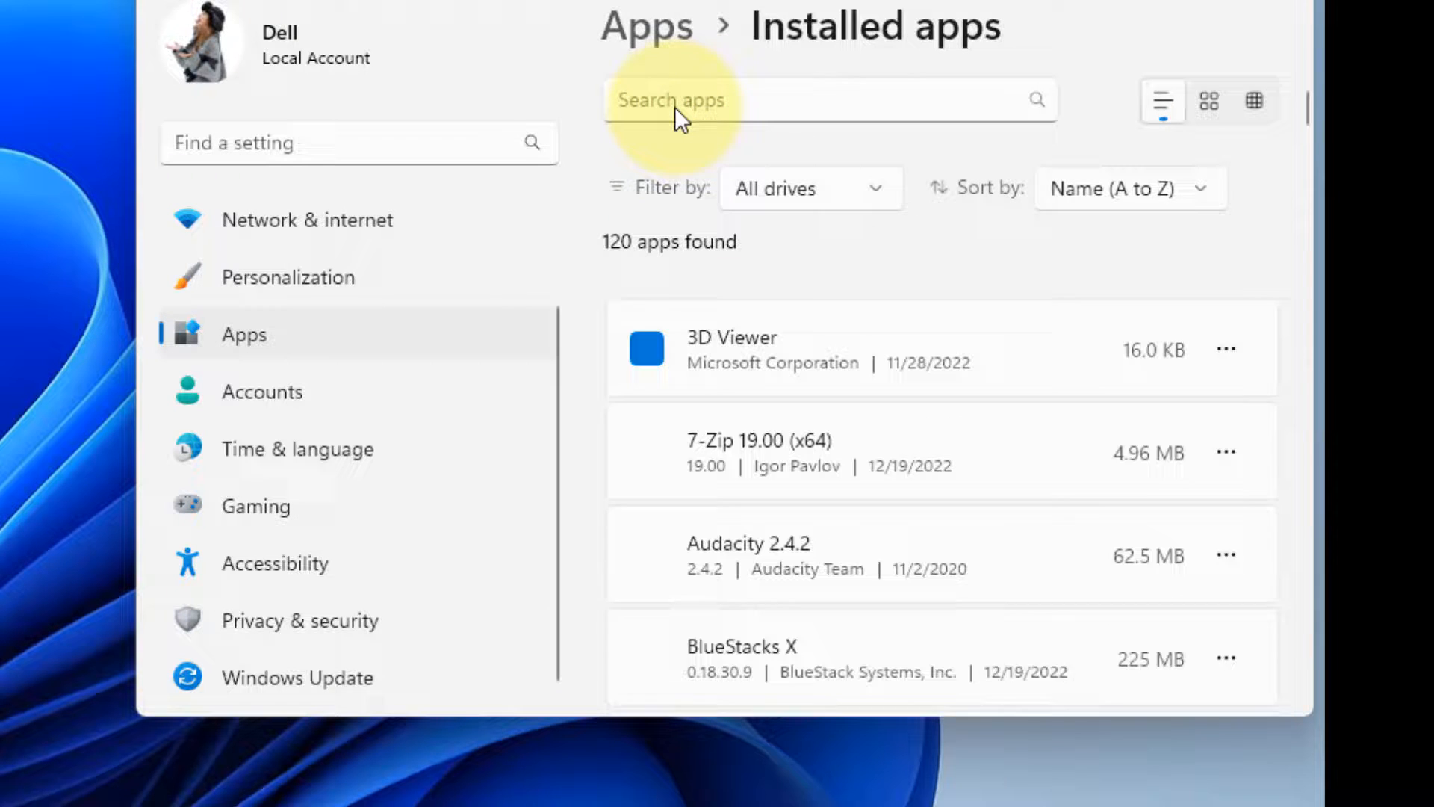
type("x")
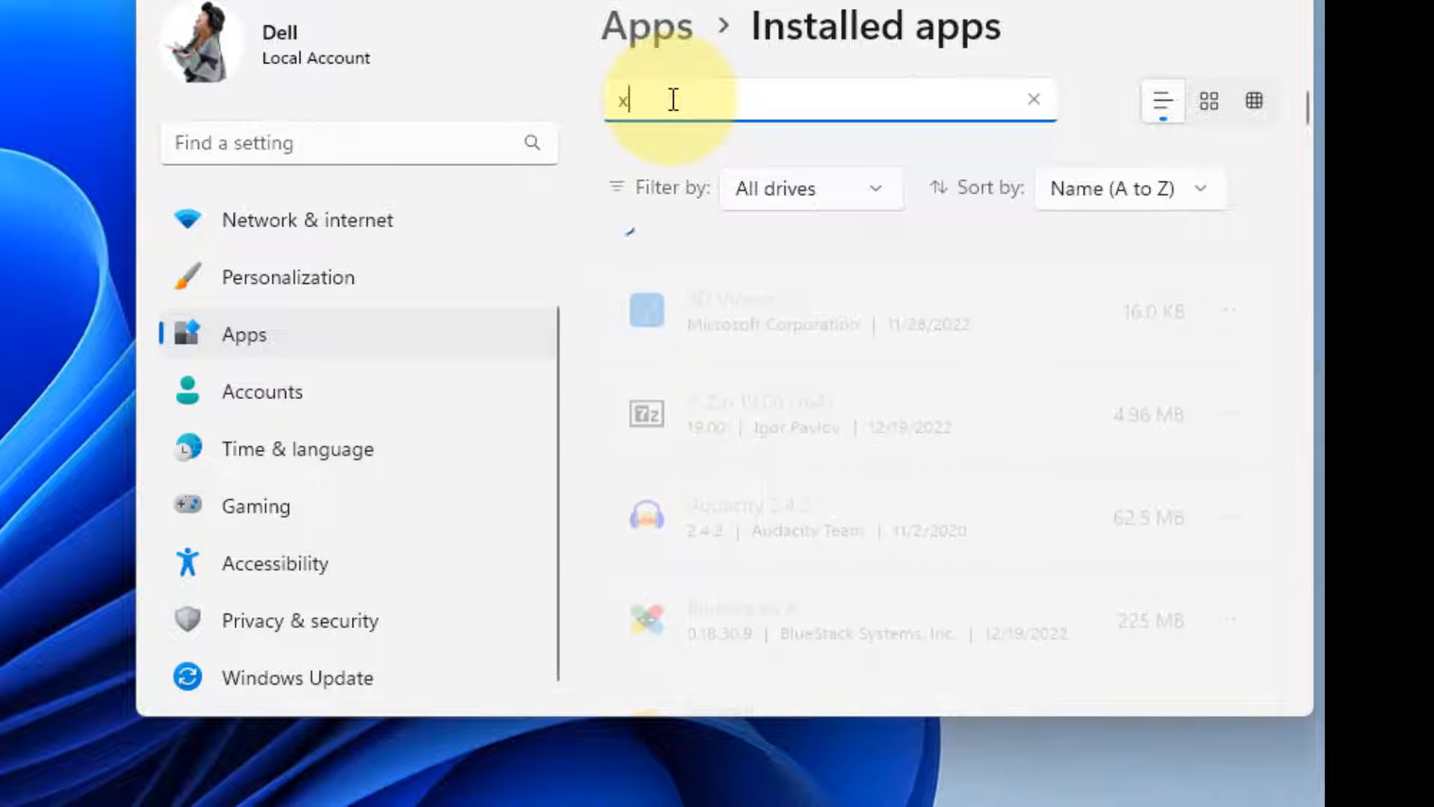
type("box")
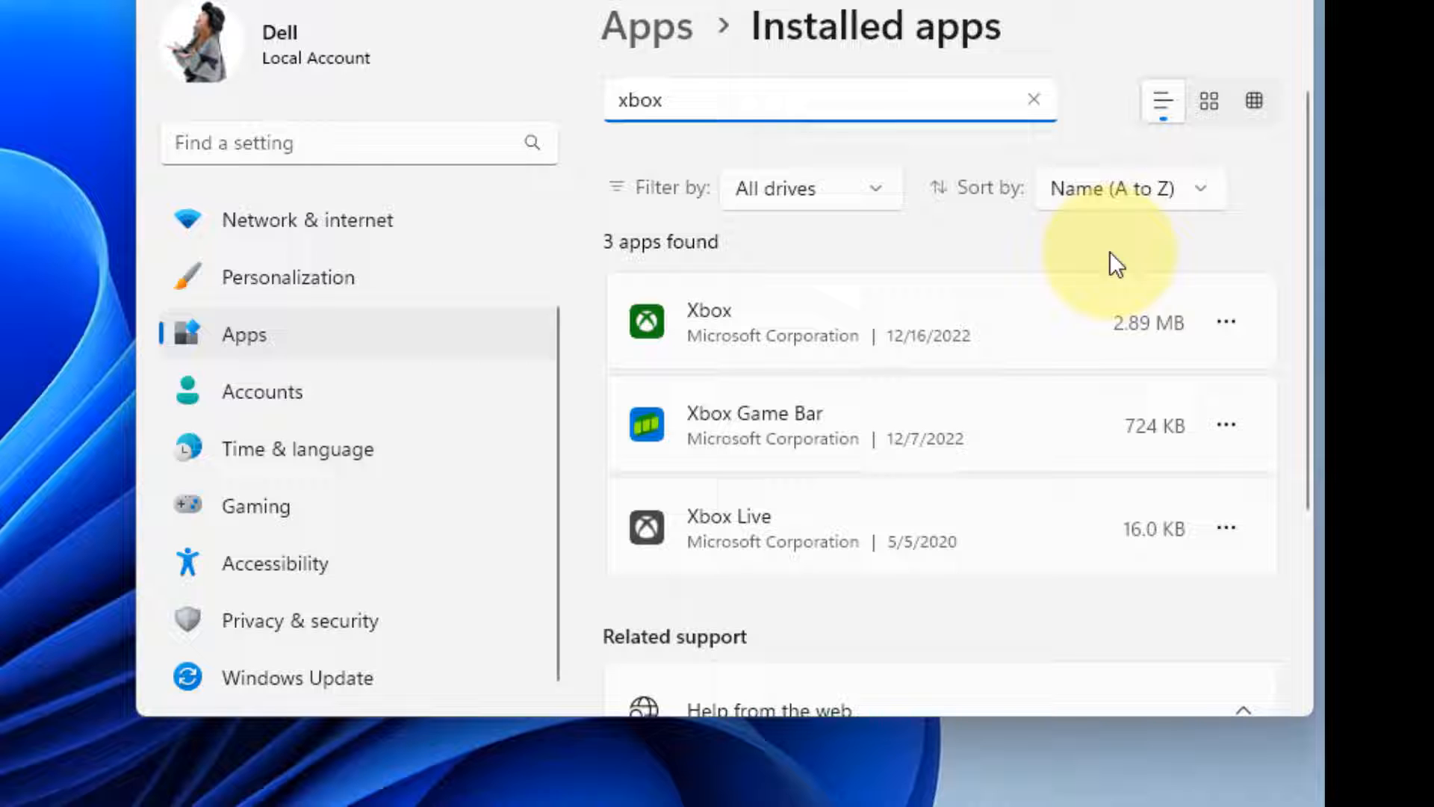
left_click(1226, 321)
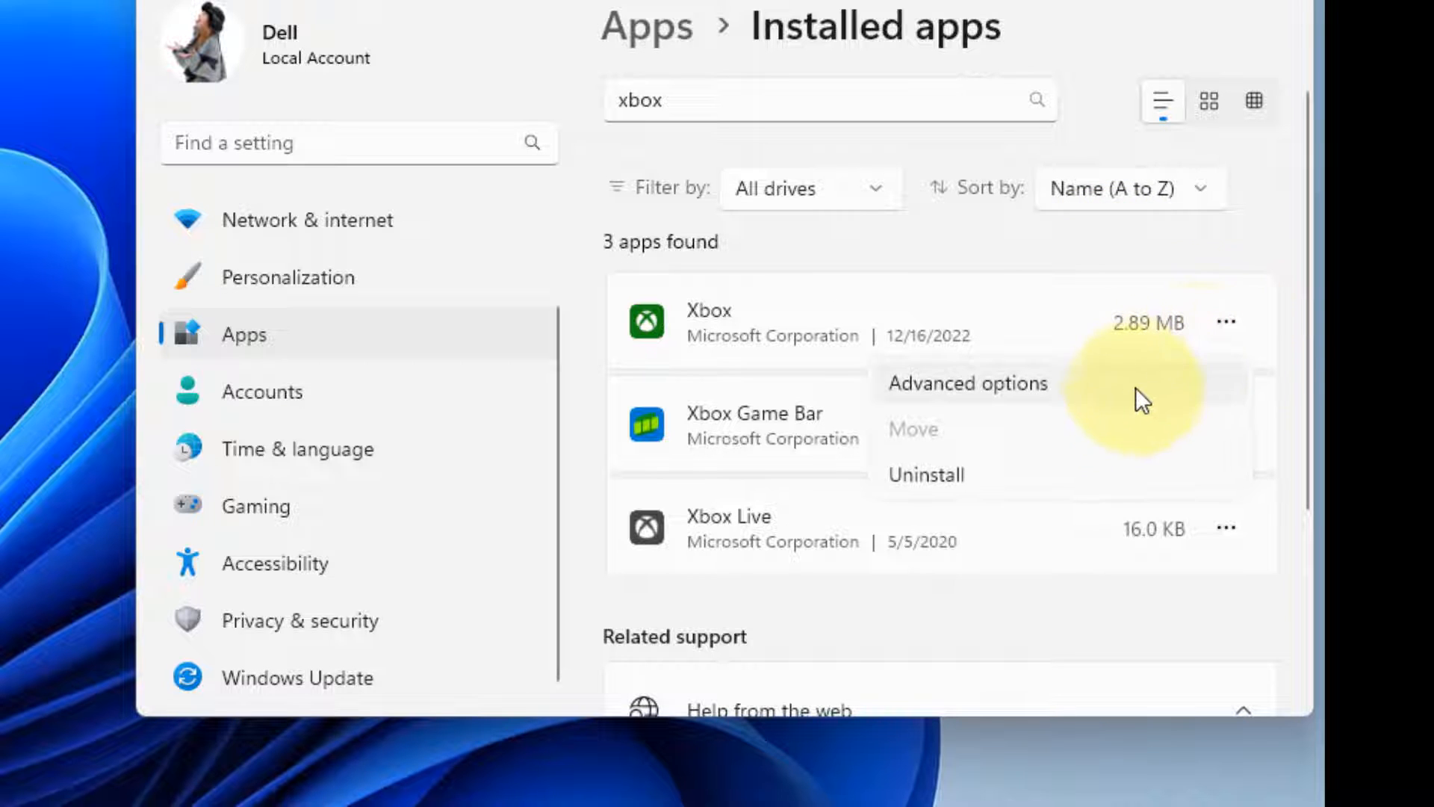
Step: From the Xbox app's advanced options, run Repair and then Reset
left_click(966, 382)
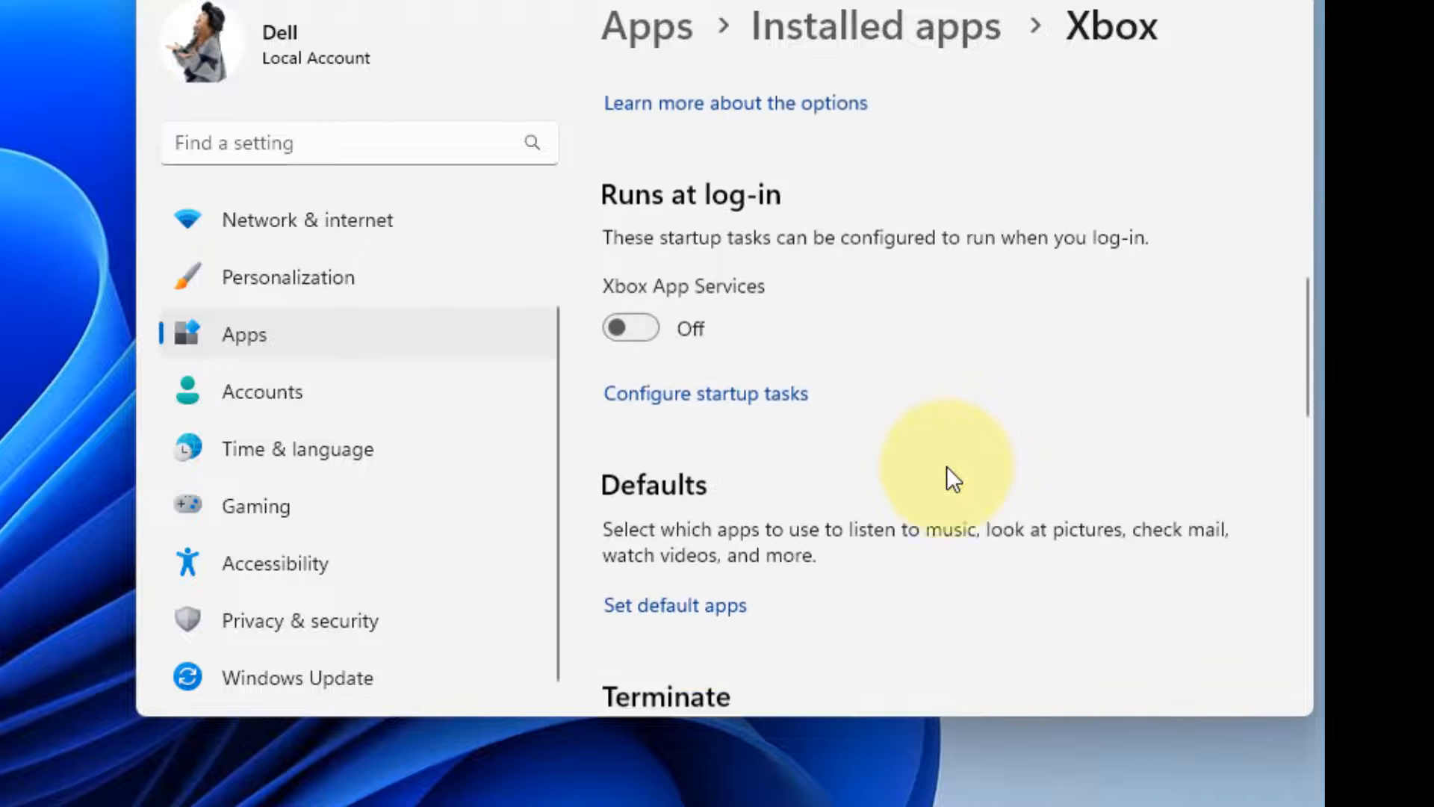
scroll("down", 3)
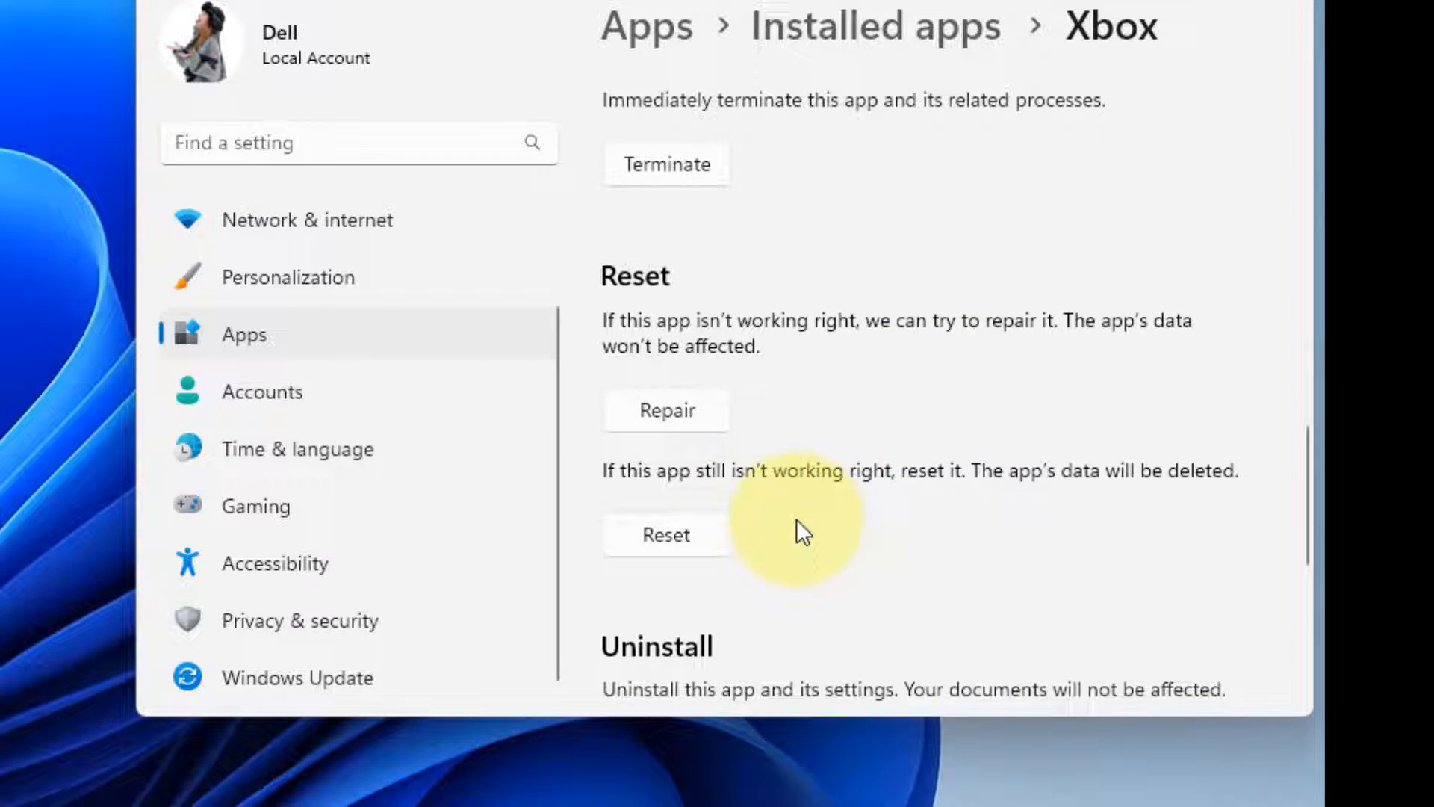
left_click(667, 410)
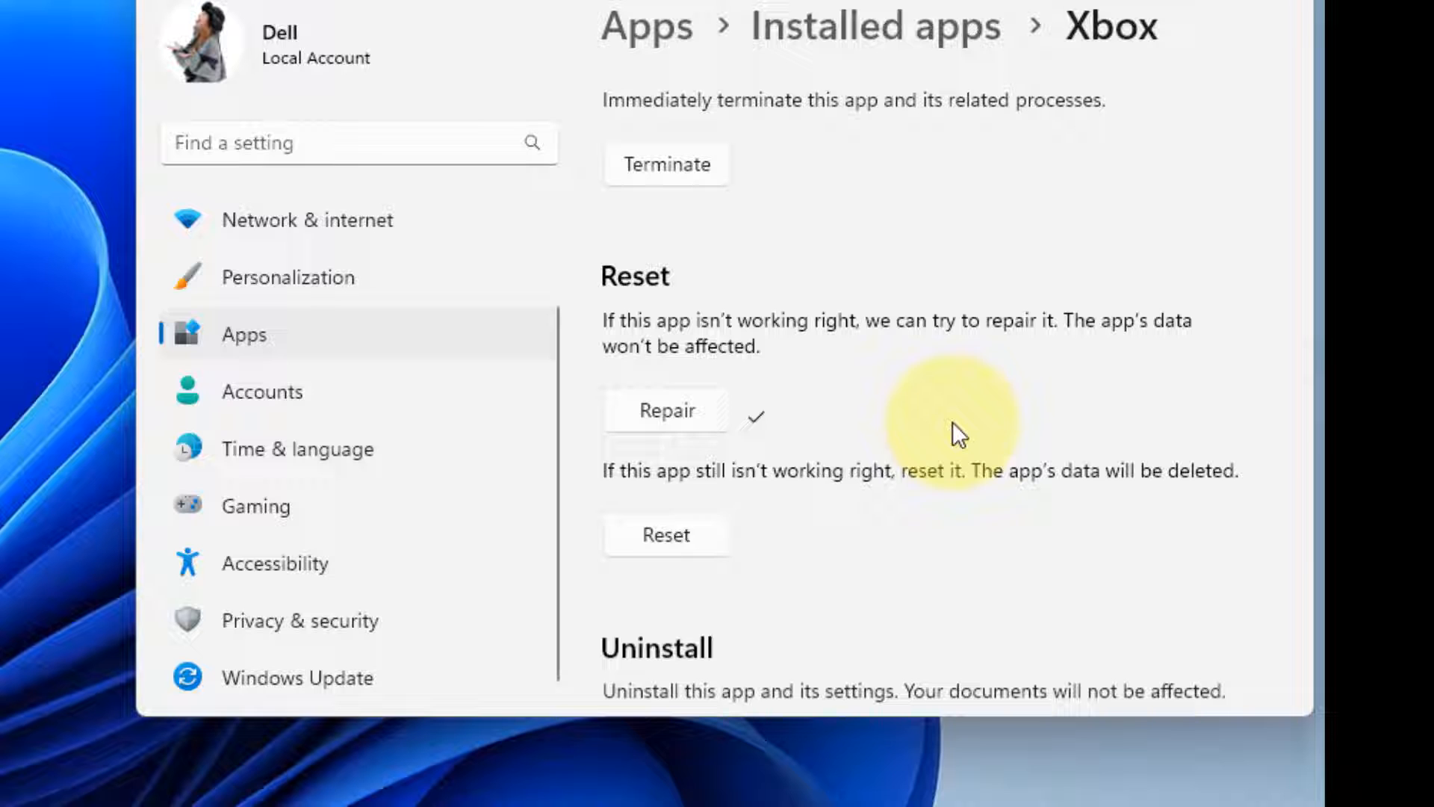
left_click(665, 534)
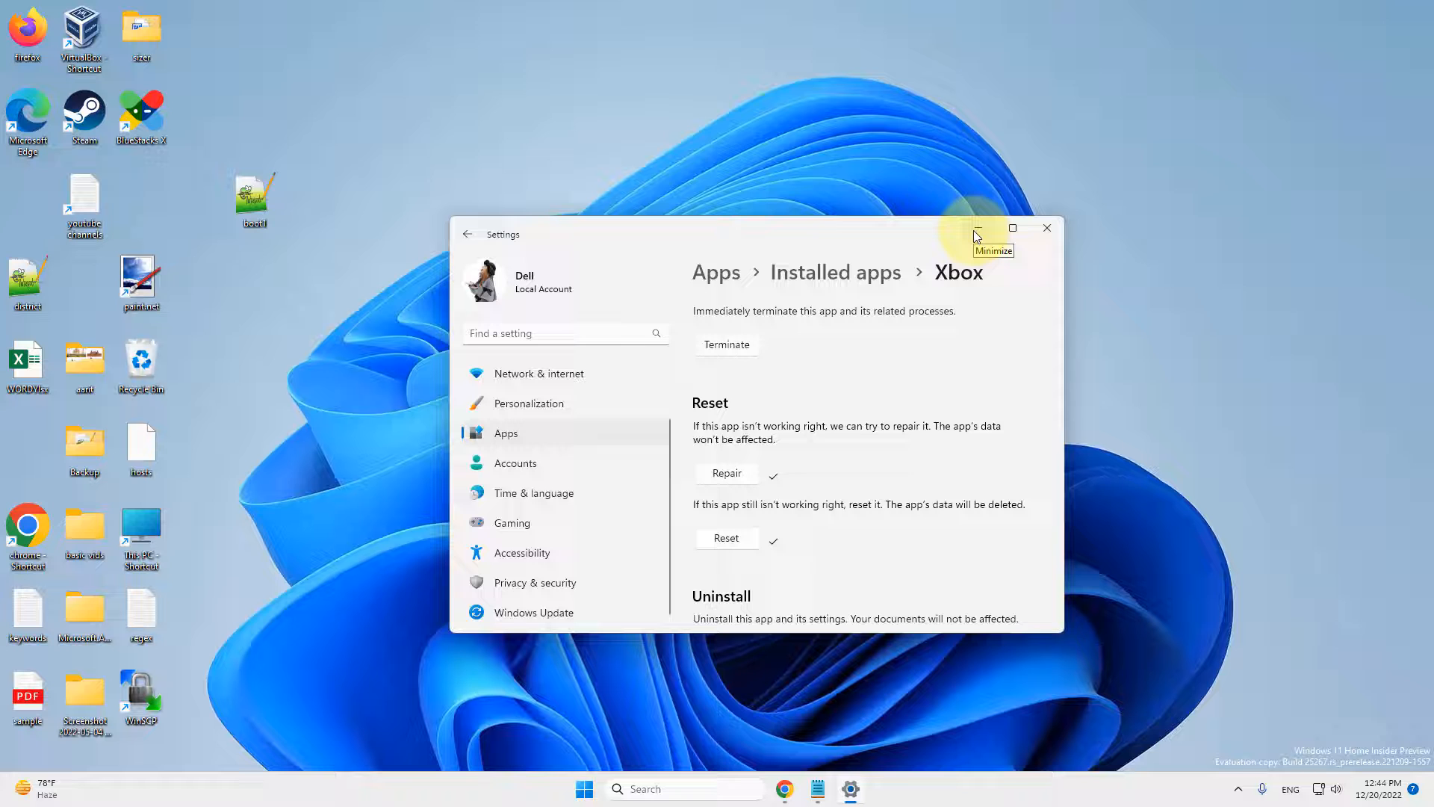
Step: Minimize Settings and launch Command Prompt as administrator from Start search
left_click(977, 227)
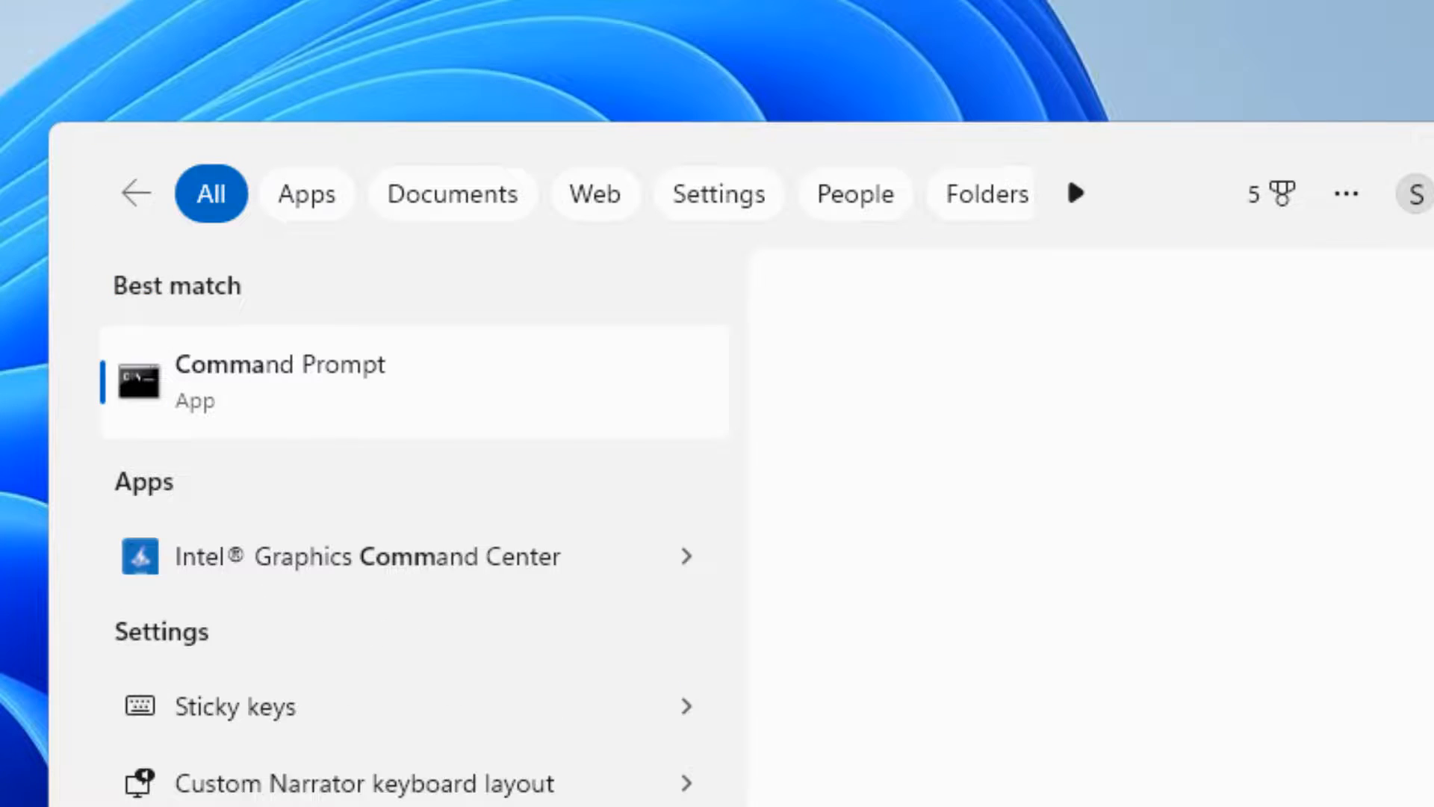
left_click(280, 363)
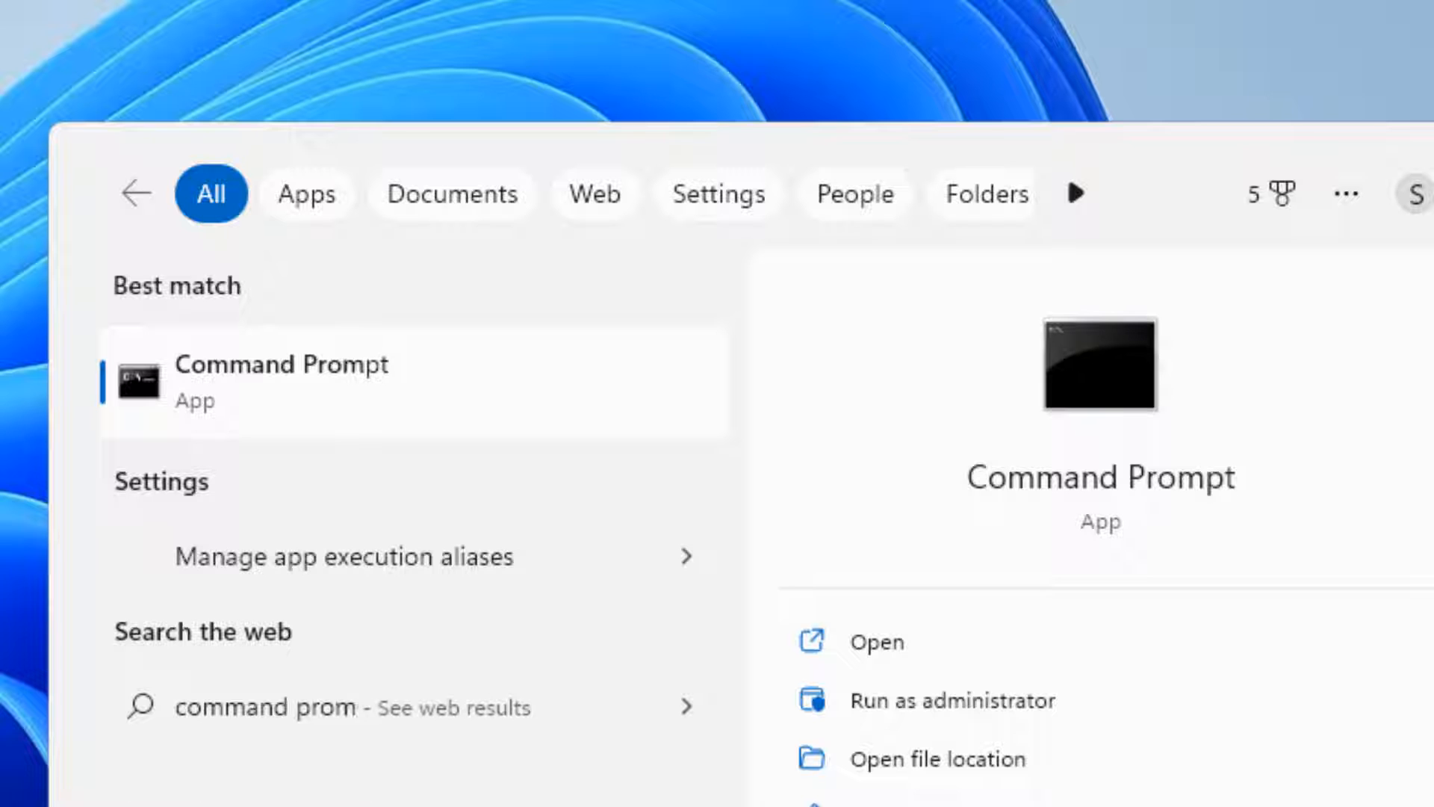
right_click(281, 379)
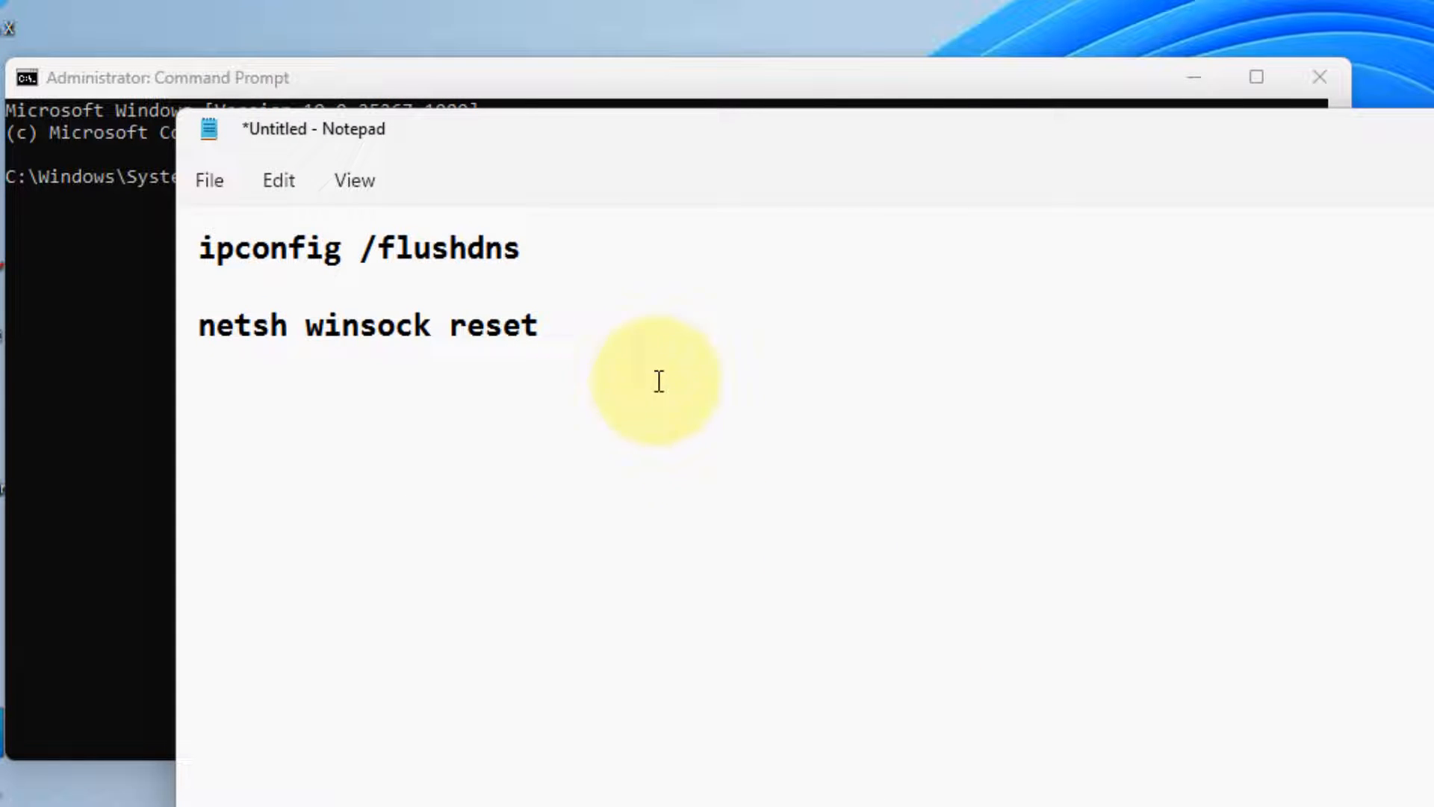
Step: Run 'ipconfig /flushdns' in the admin prompt and enter 'netsh winsock reset'
right_click(658, 381)
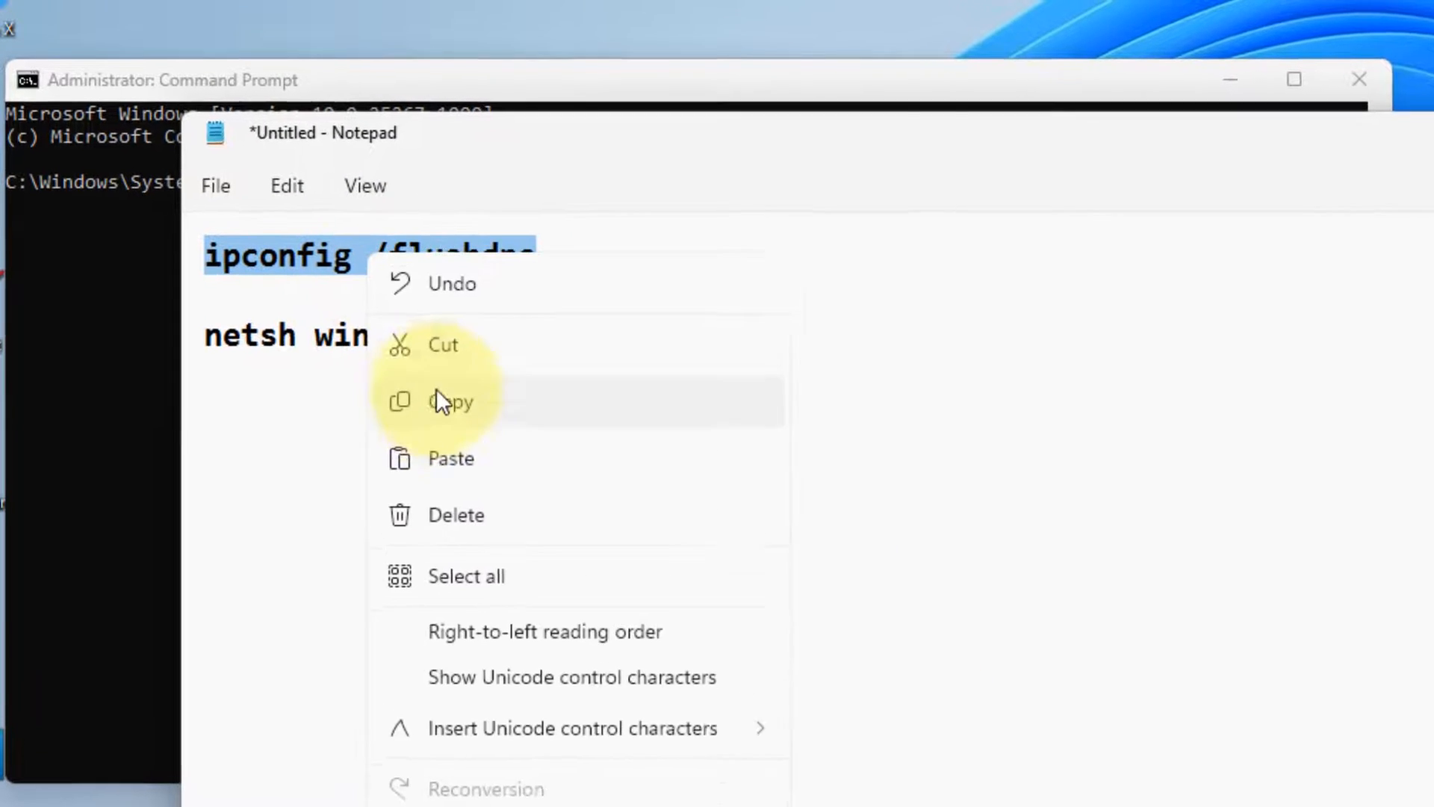
left_click(449, 400)
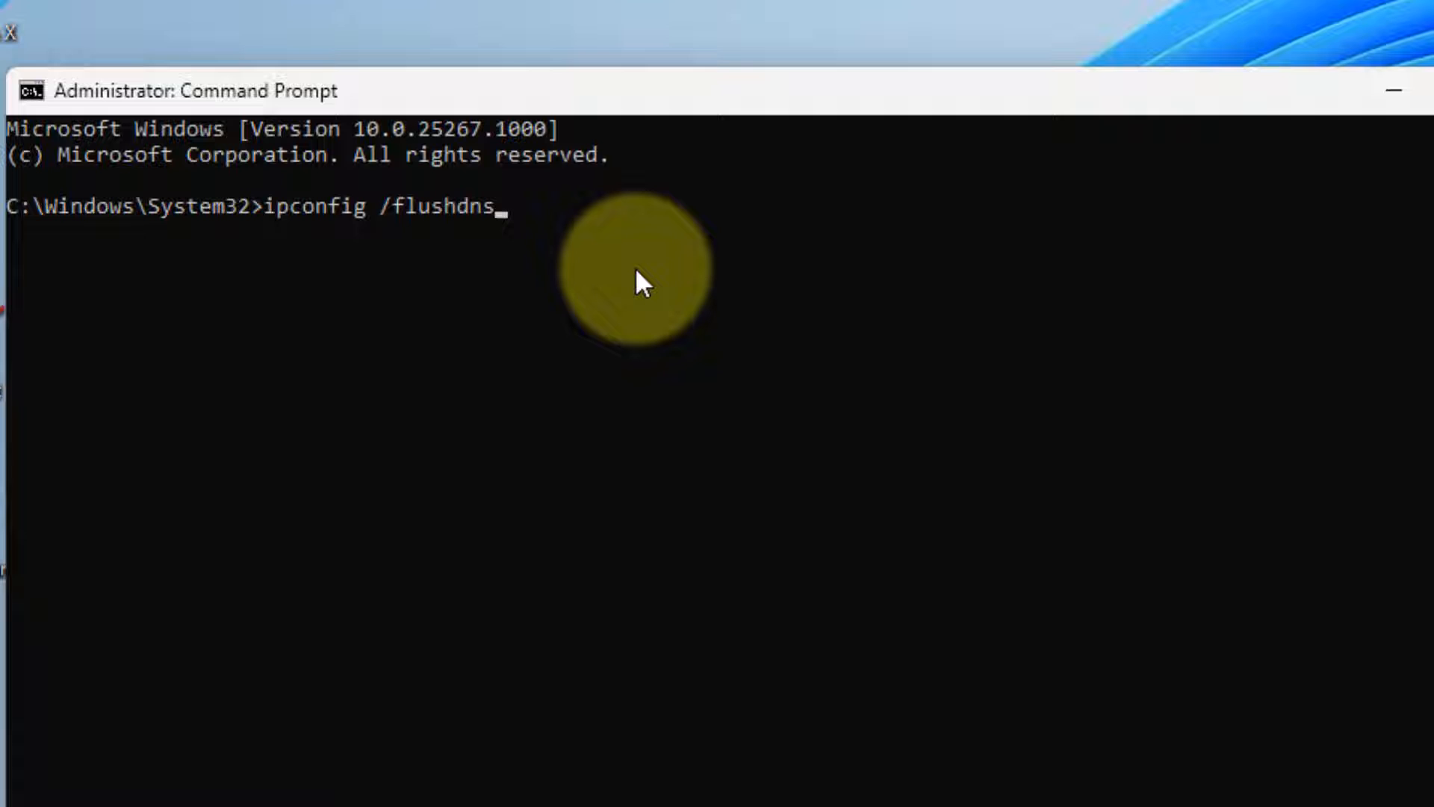
key("Enter")
type("netsh winsock reset")
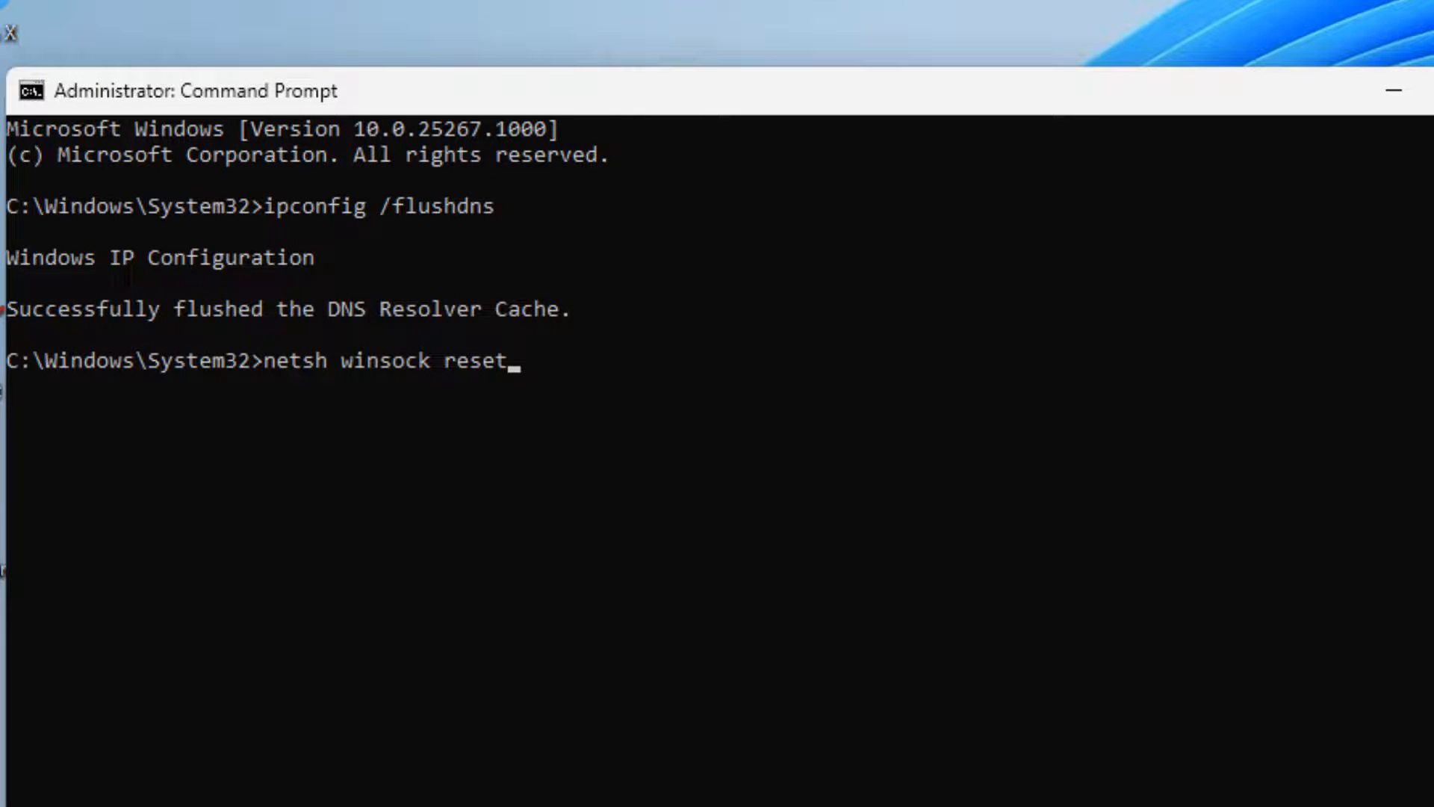
left_click(1394, 90)
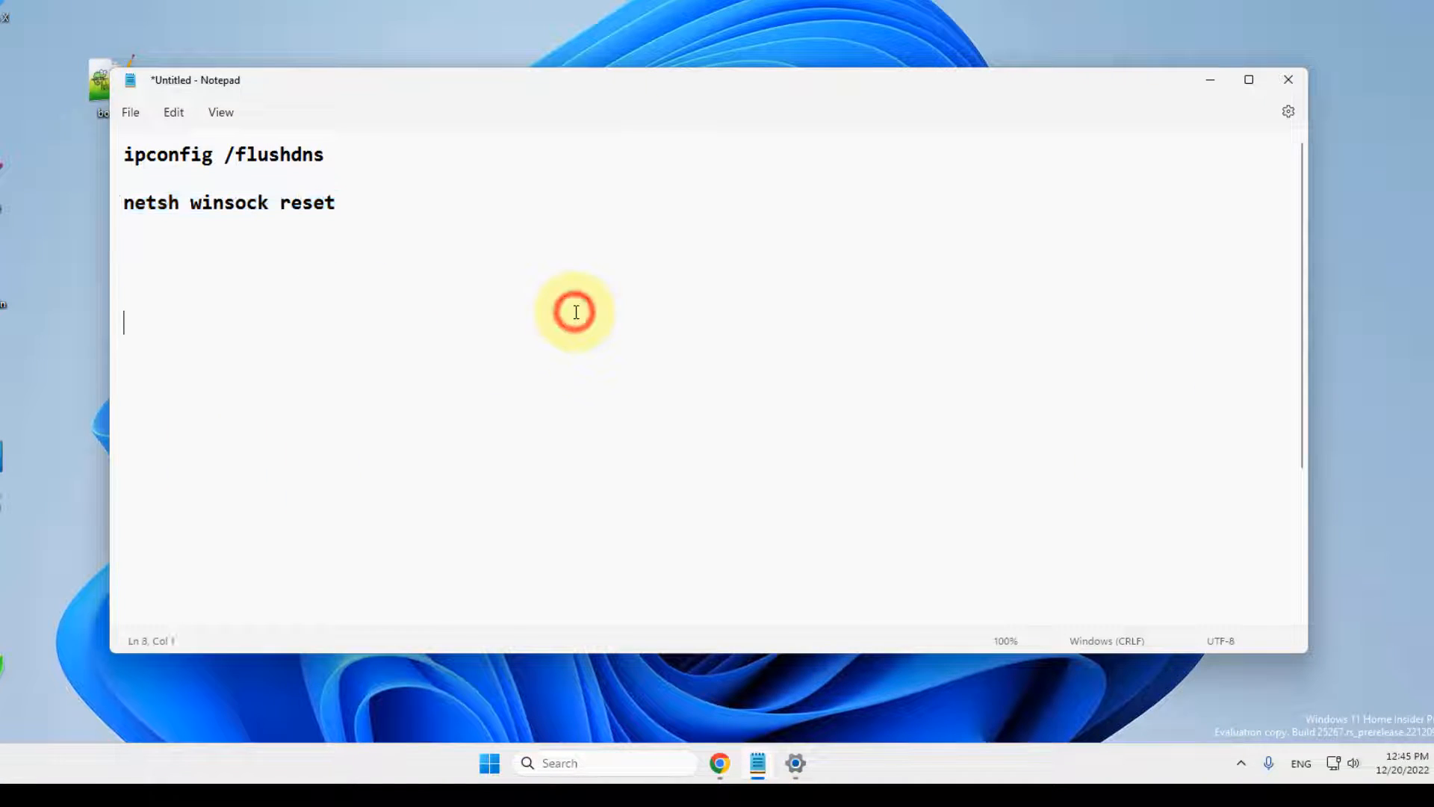
Step: Add 'netsh int tcp set global autotuninglevel=normal' to the Notepad list and highlight that line
type("netsh int tcp set global autotuninglevel=normal")
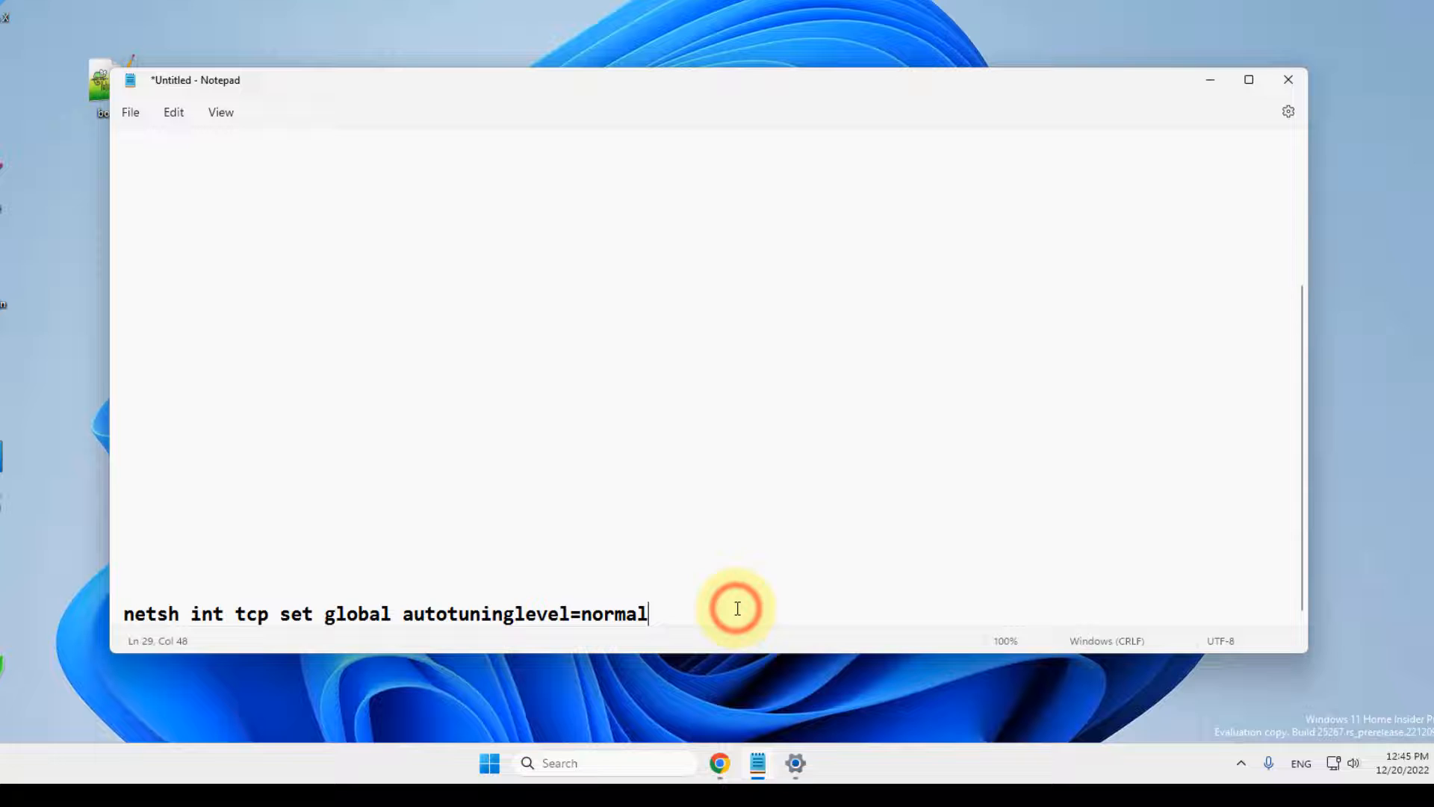
left_click(125, 501)
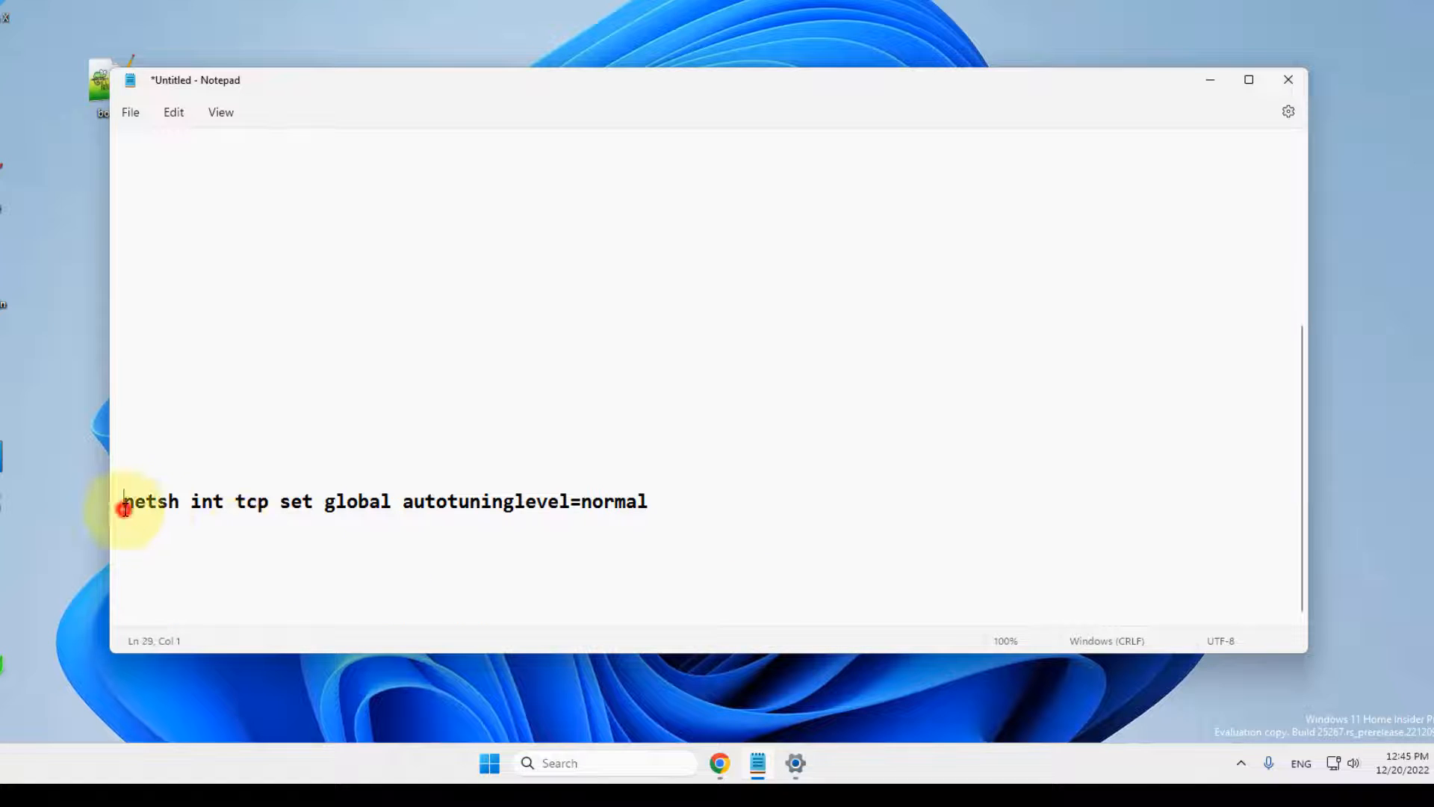
left_click_drag(123, 501, 403, 501)
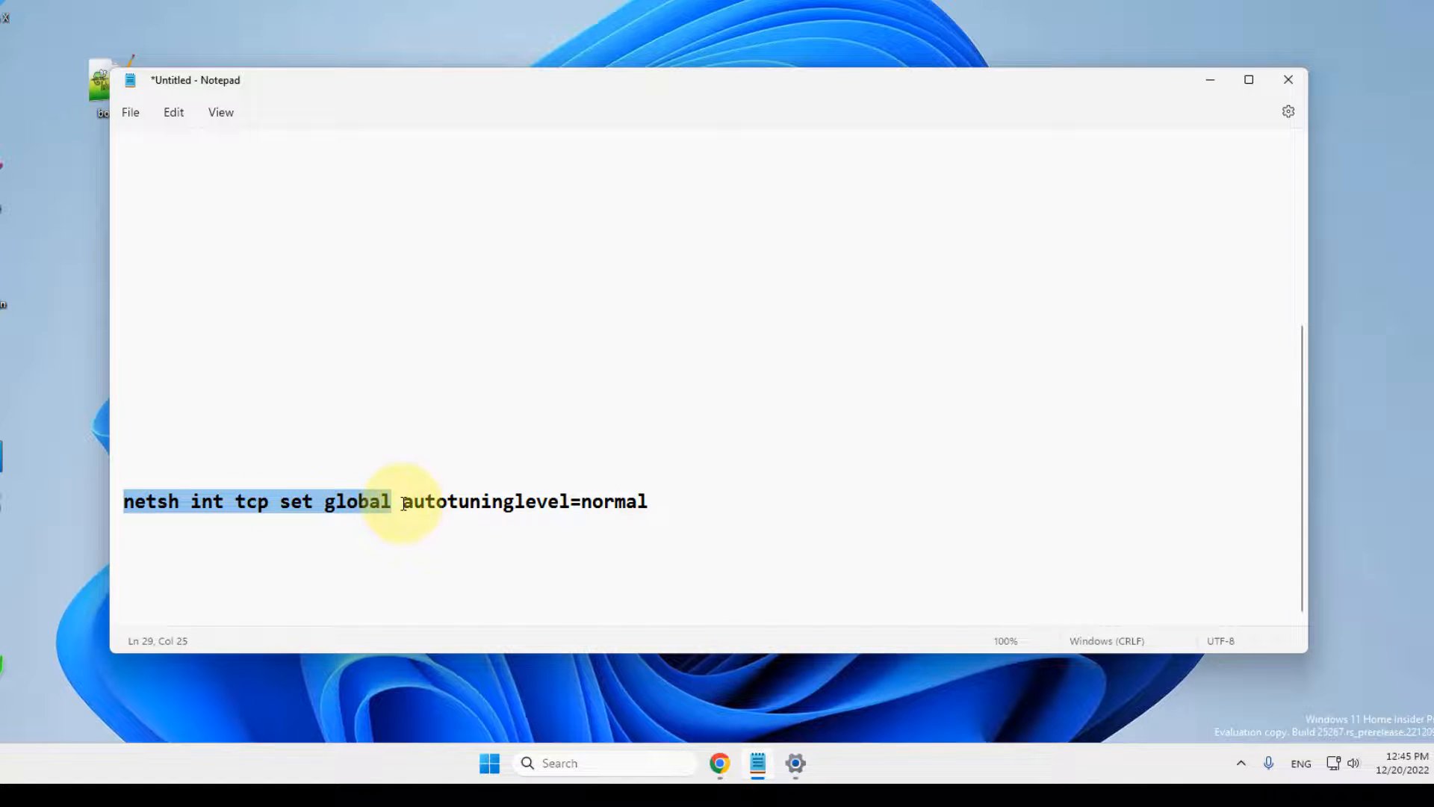
left_click_drag(401, 502, 645, 502)
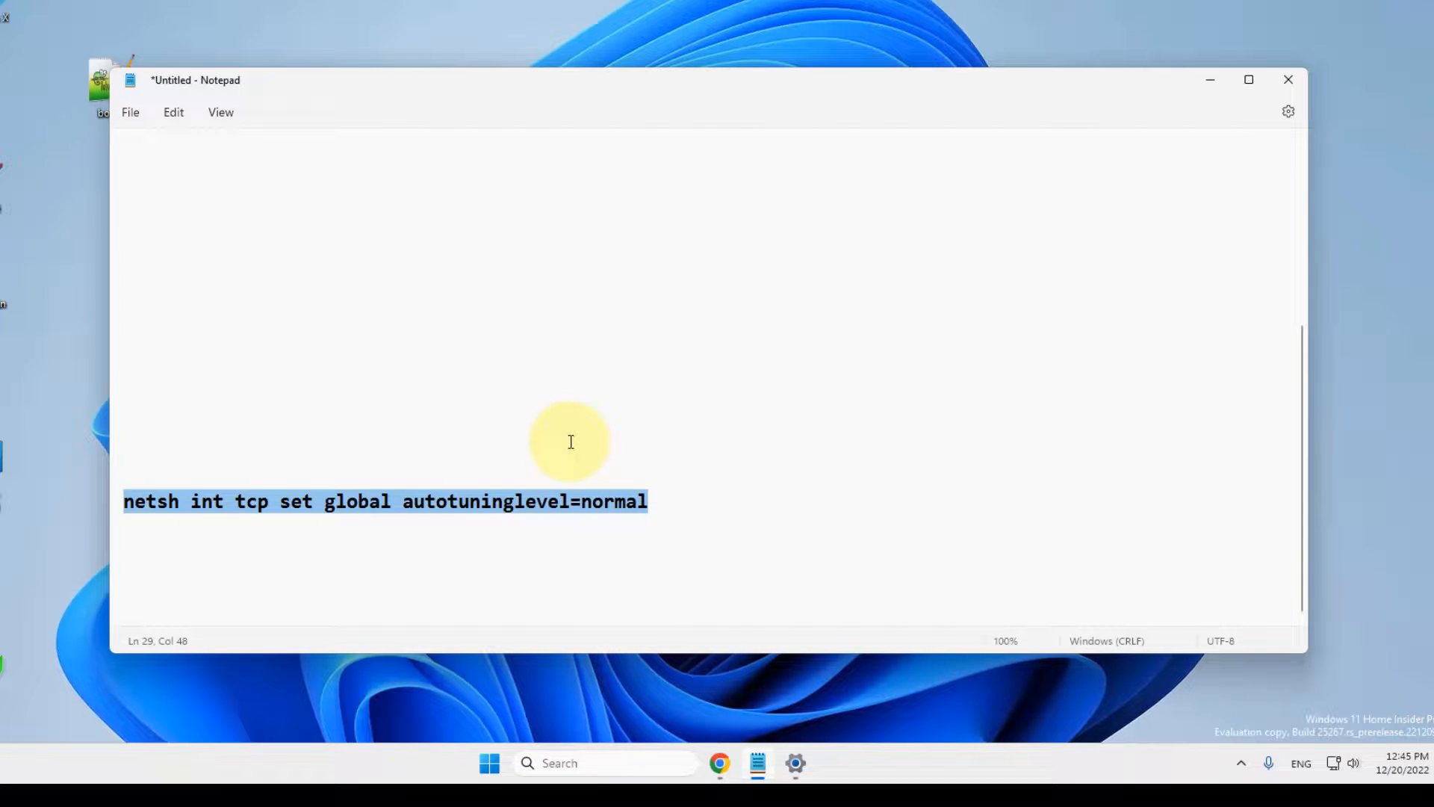
left_click(631, 763)
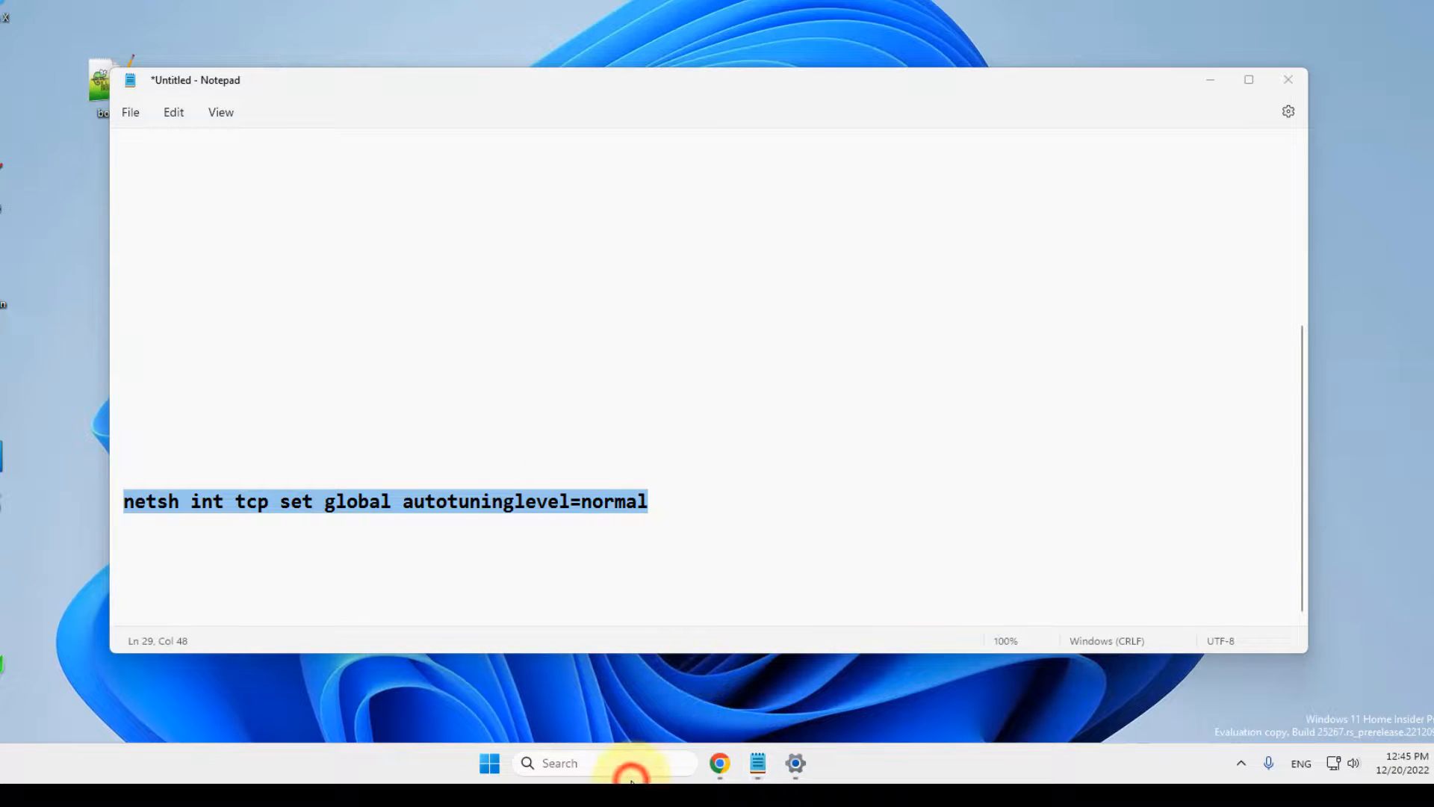